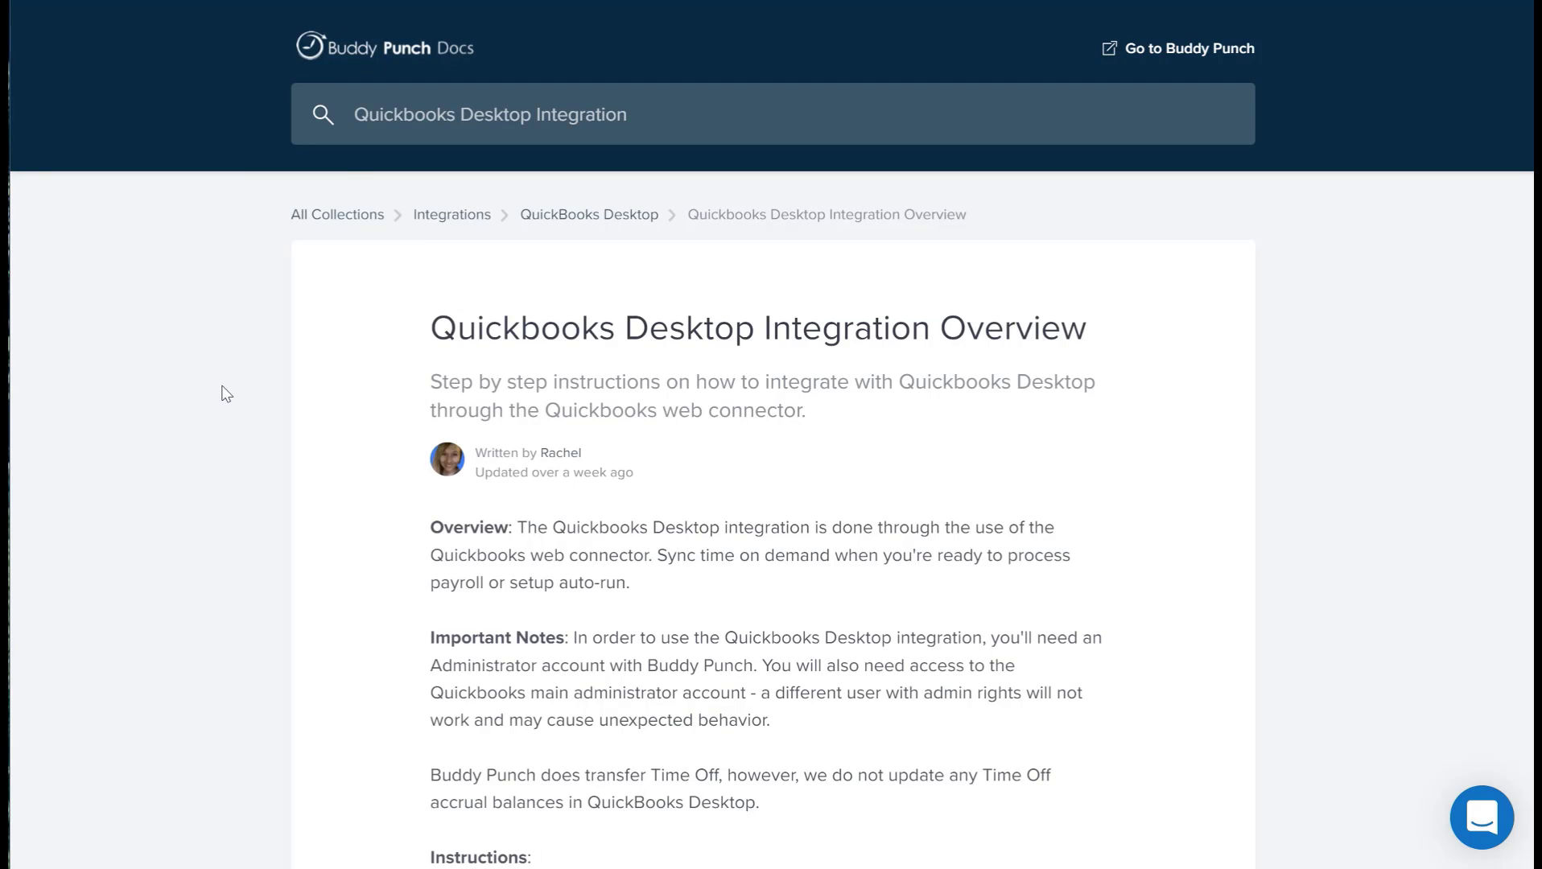
{"action": "mouse_move", "coordinate": [355, 214]}
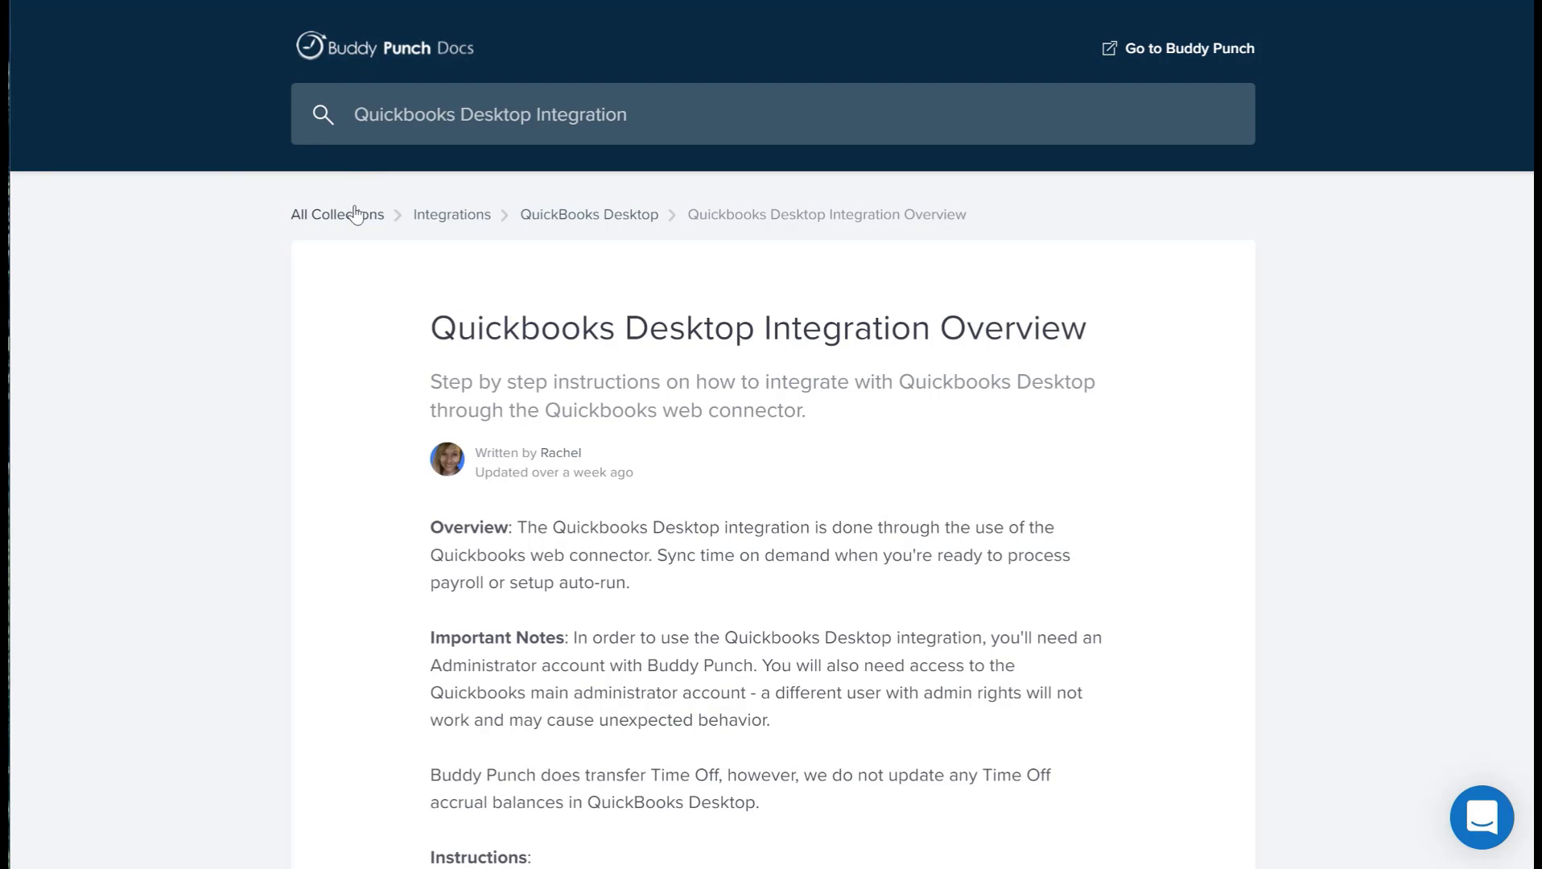
- Navigate to the Integrations section of the Buddy Punch settings
{"action": "left_click", "coordinate": [489, 114]}
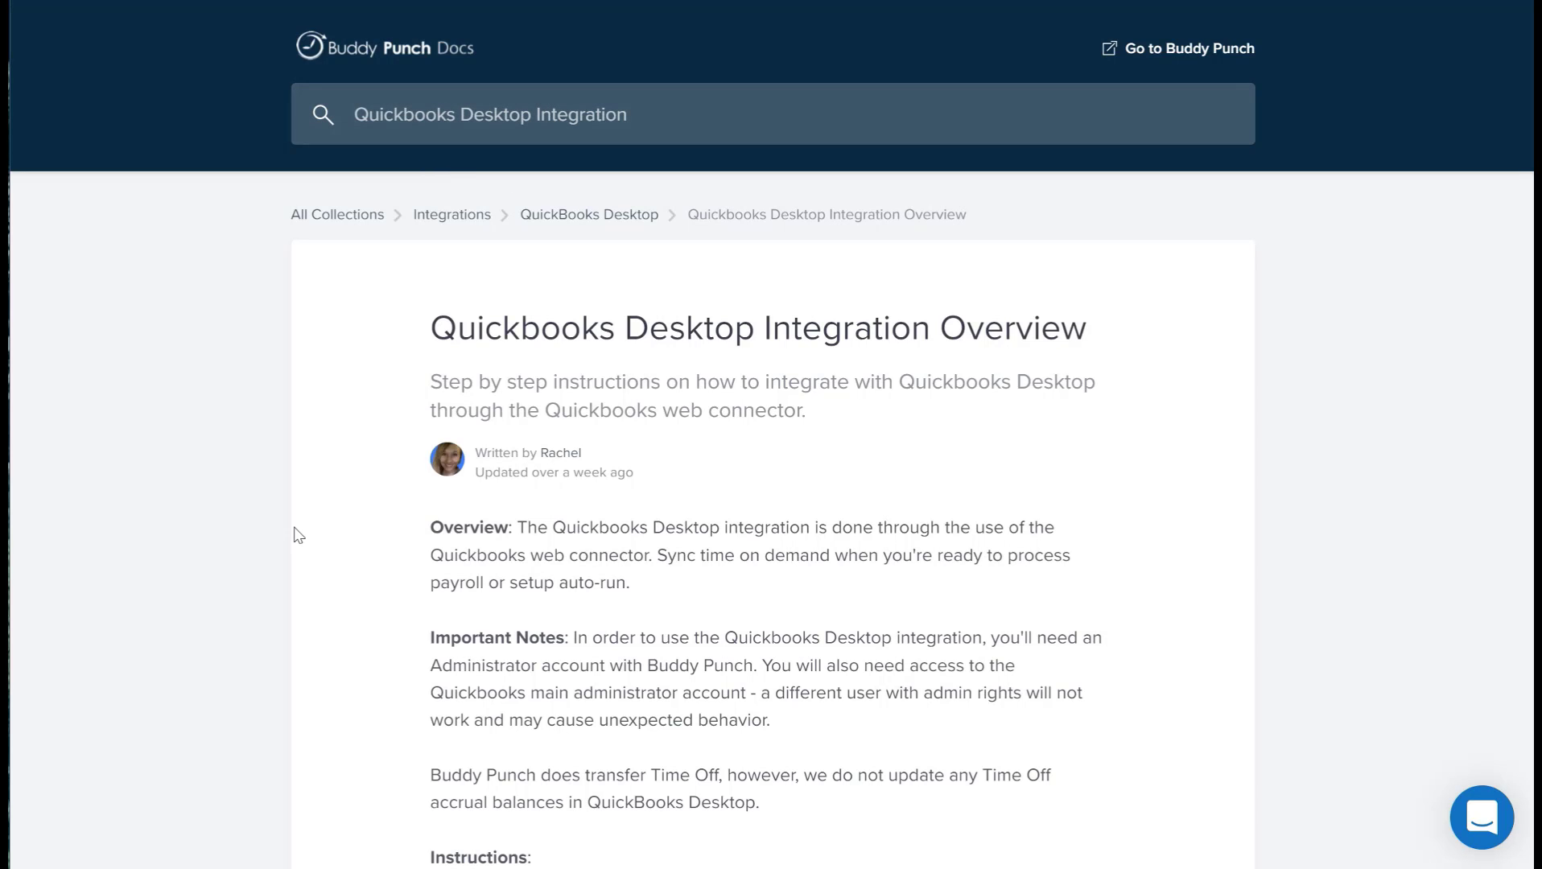
{"action": "scroll", "scroll_direction": "down", "scroll_amount": 3}
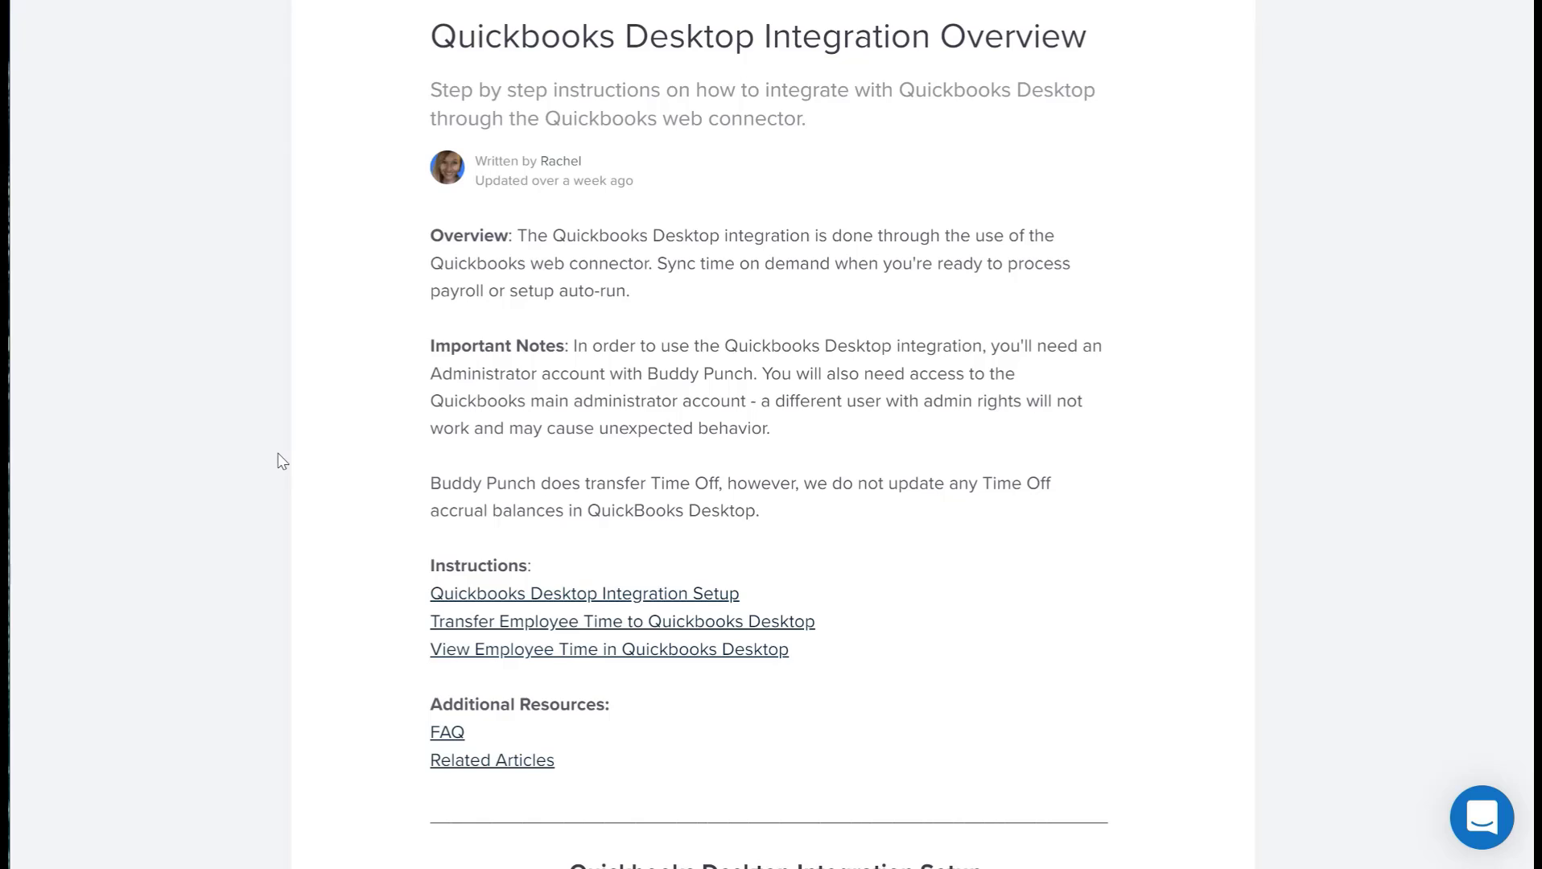
{"action": "scroll", "scroll_direction": "down", "scroll_amount": 3}
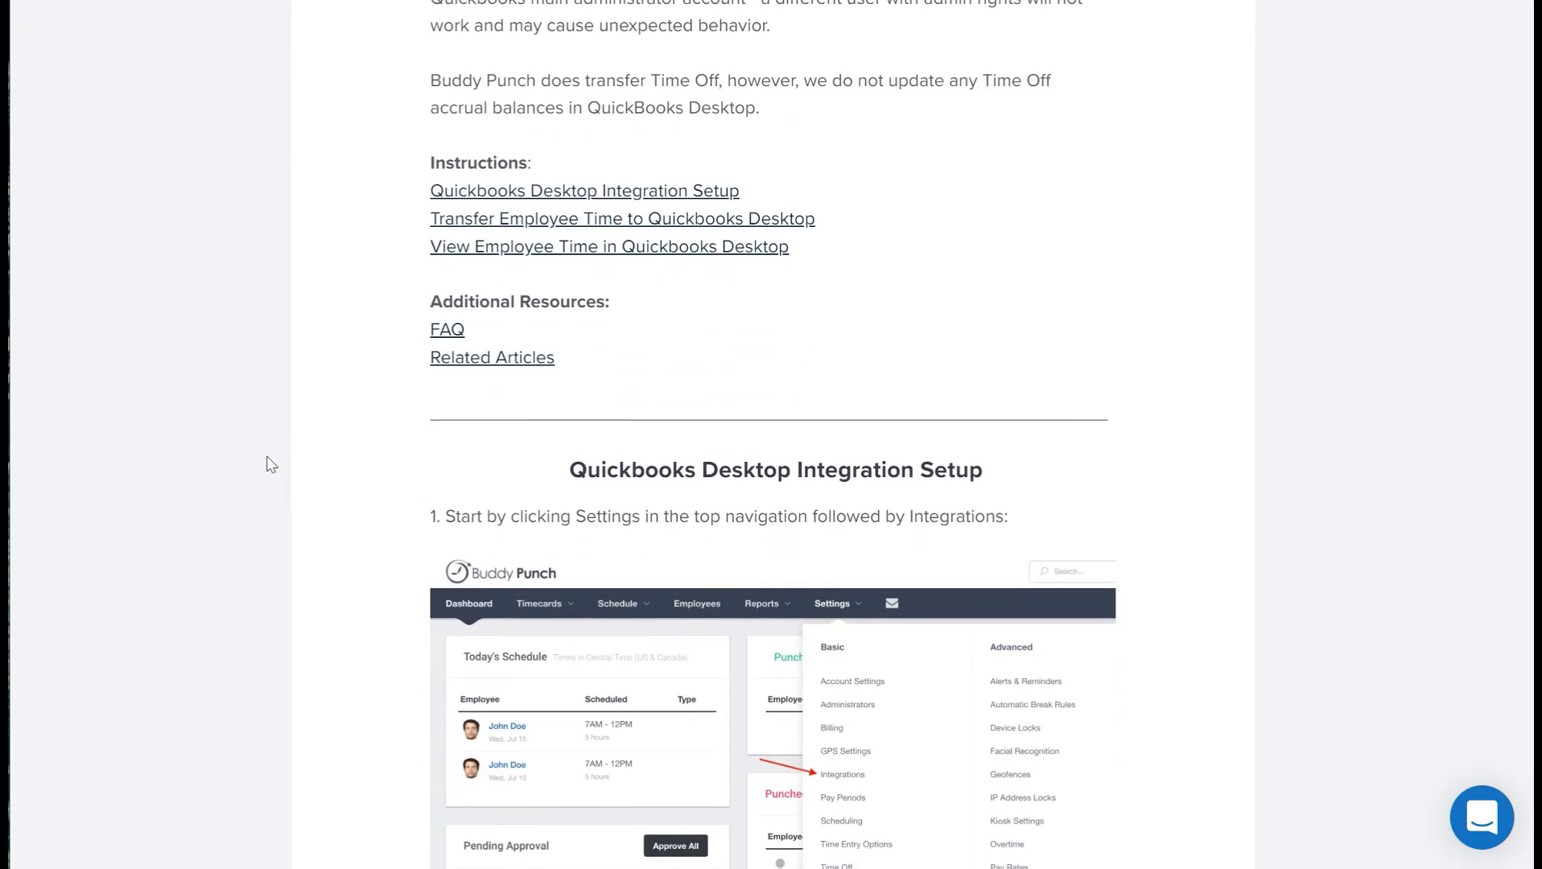
{"action": "scroll", "scroll_direction": "down", "scroll_amount": 3}
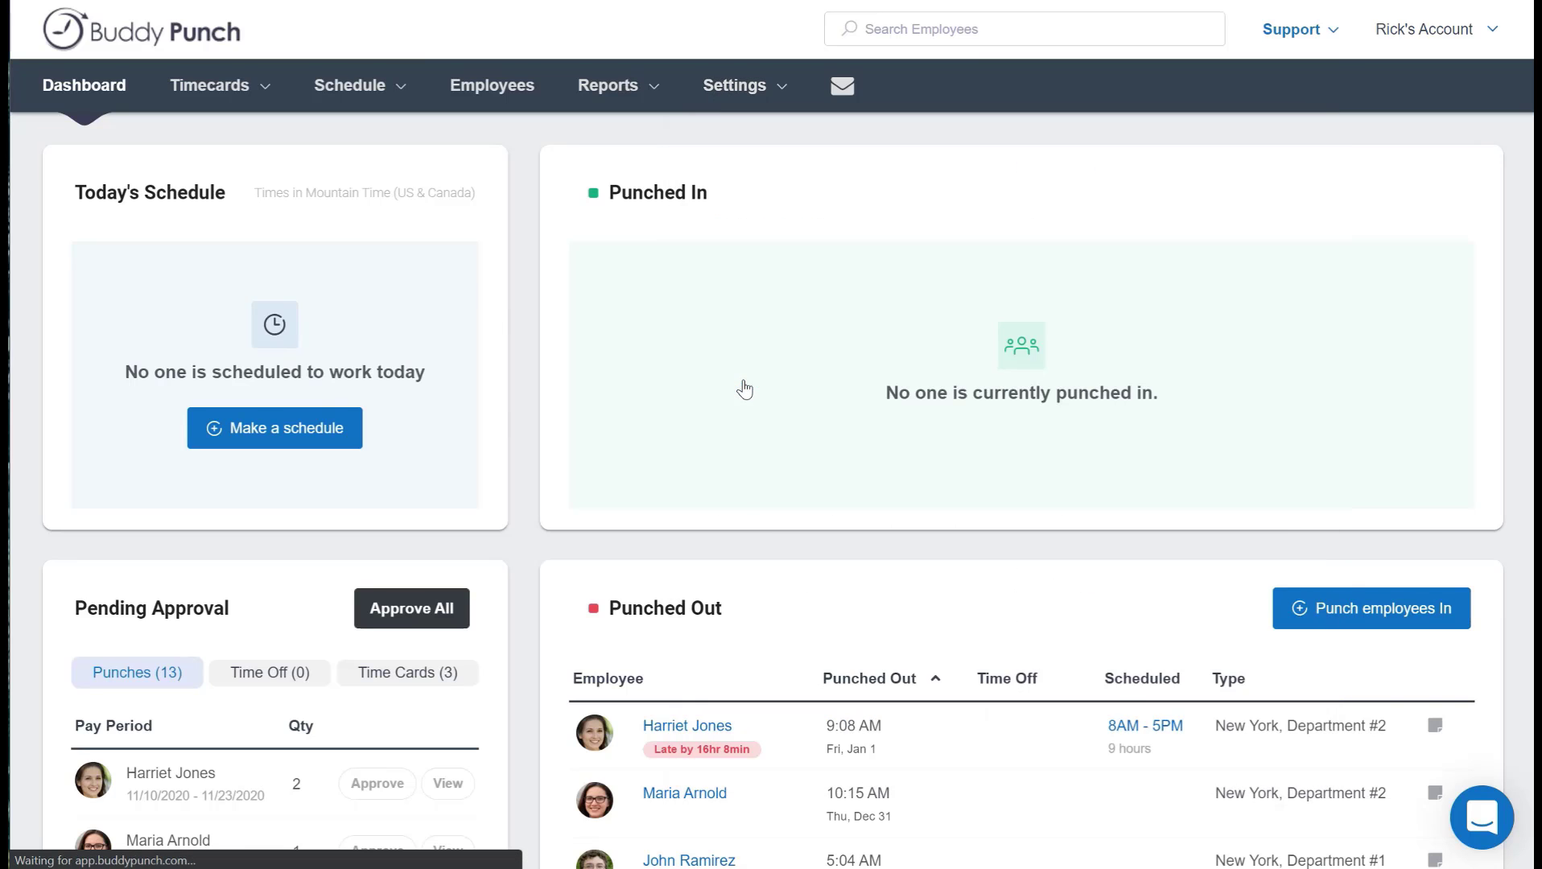
{"action": "left_click", "coordinate": [734, 85]}
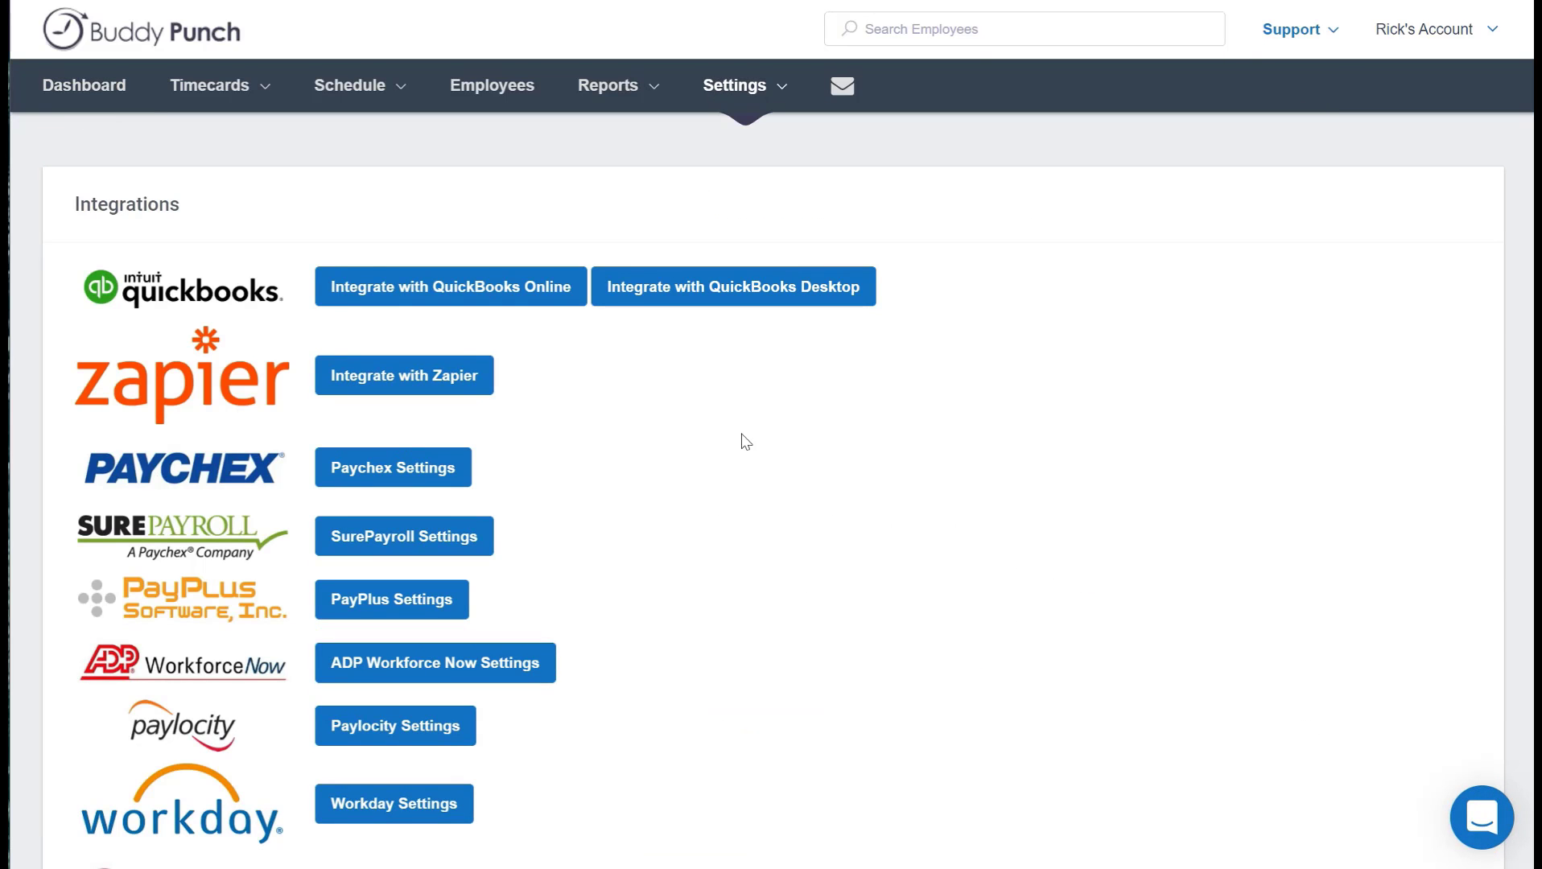
{"action": "mouse_move", "coordinate": [262, 454]}
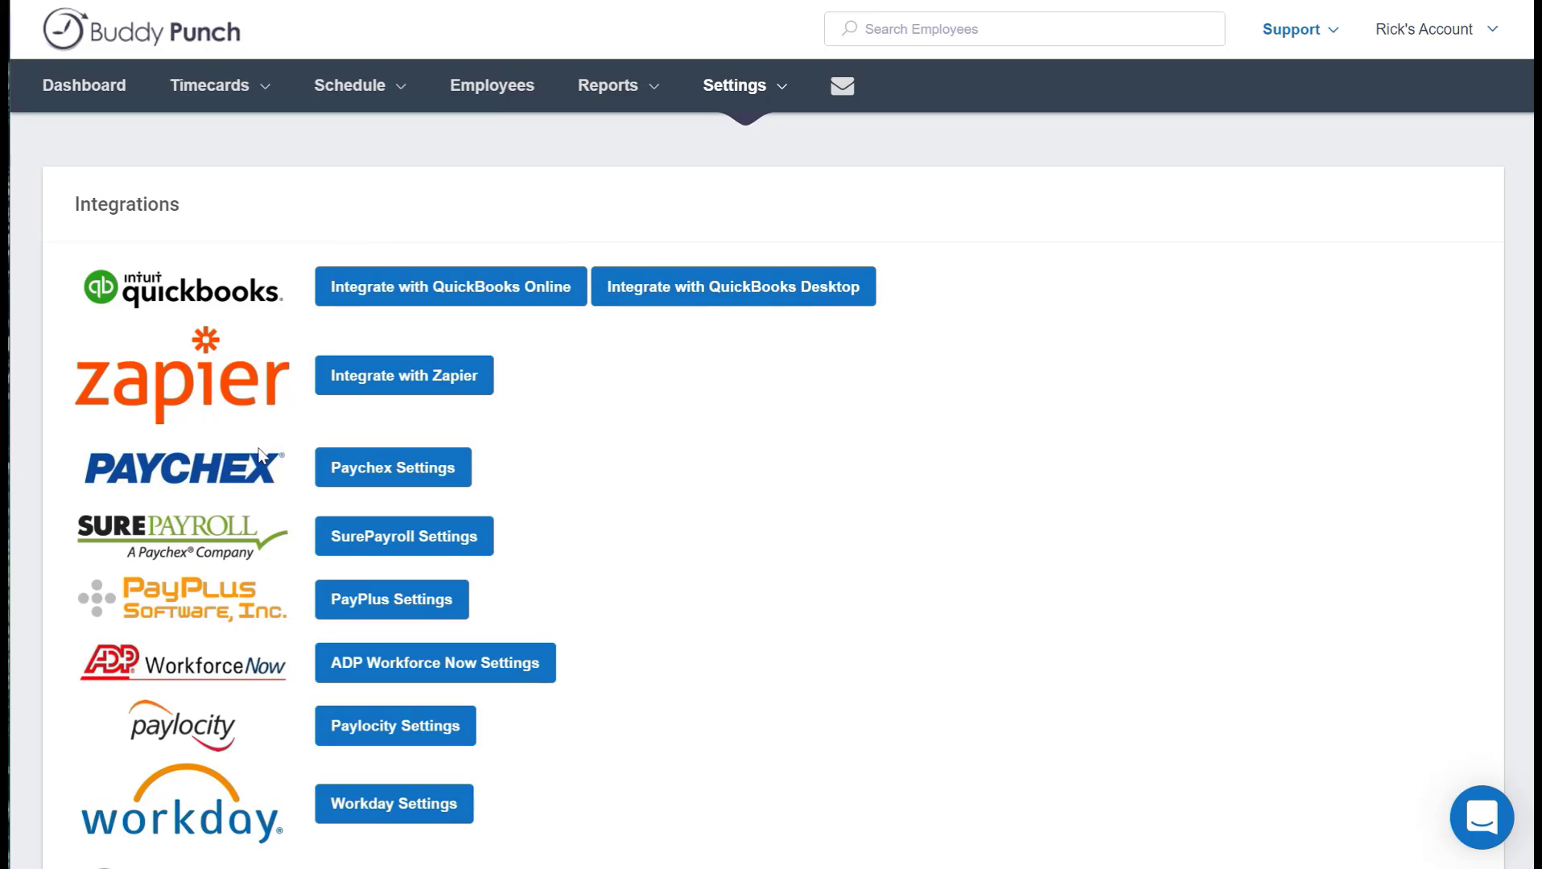
{"action": "mouse_move", "coordinate": [673, 432]}
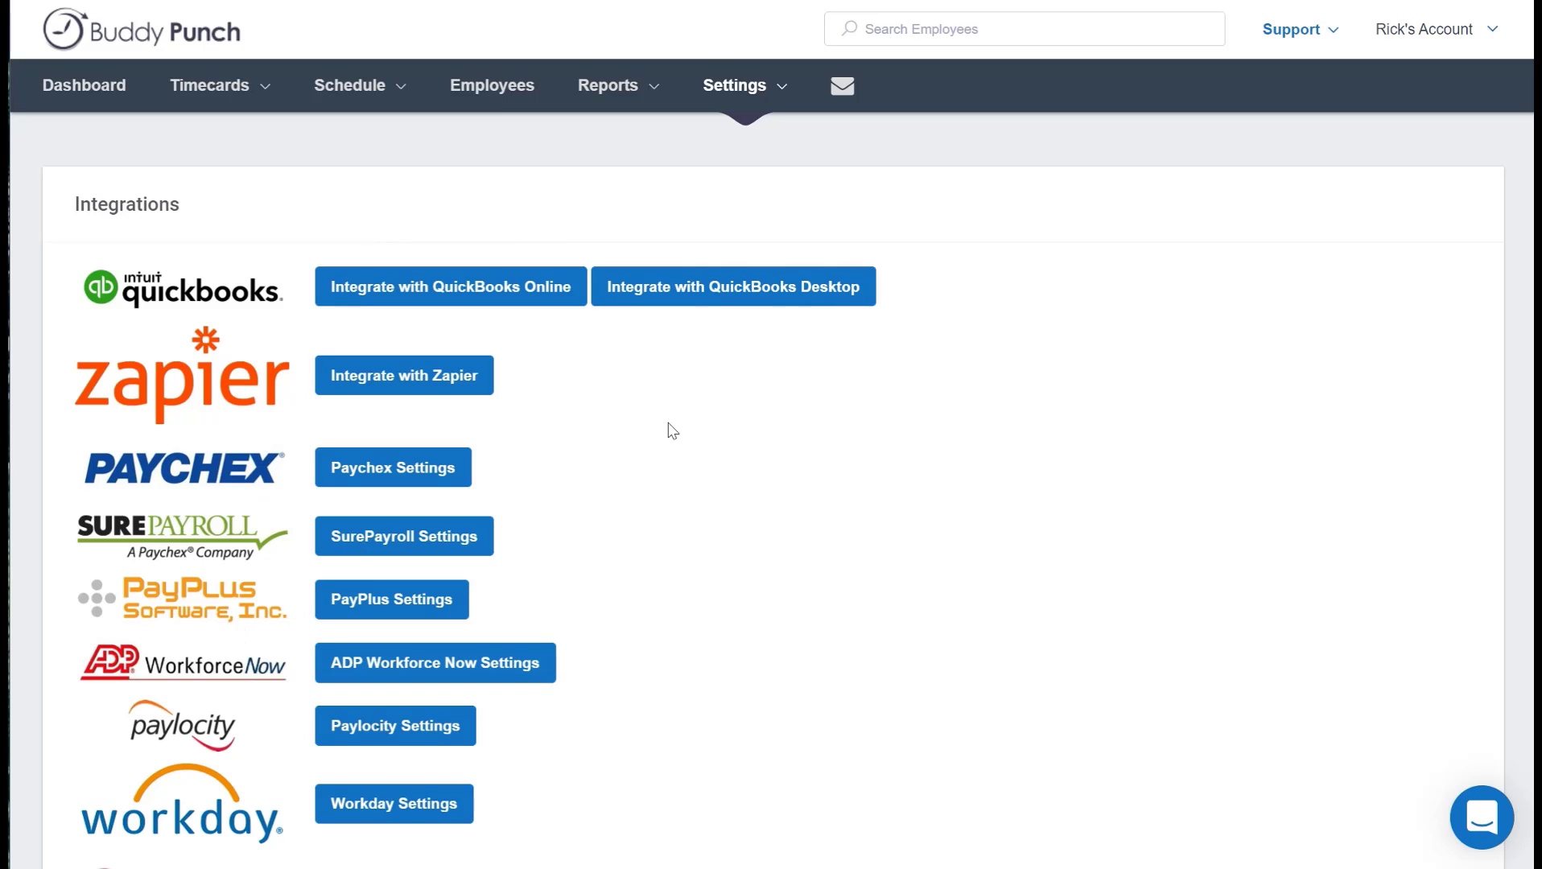
{"action": "mouse_move", "coordinate": [732, 286]}
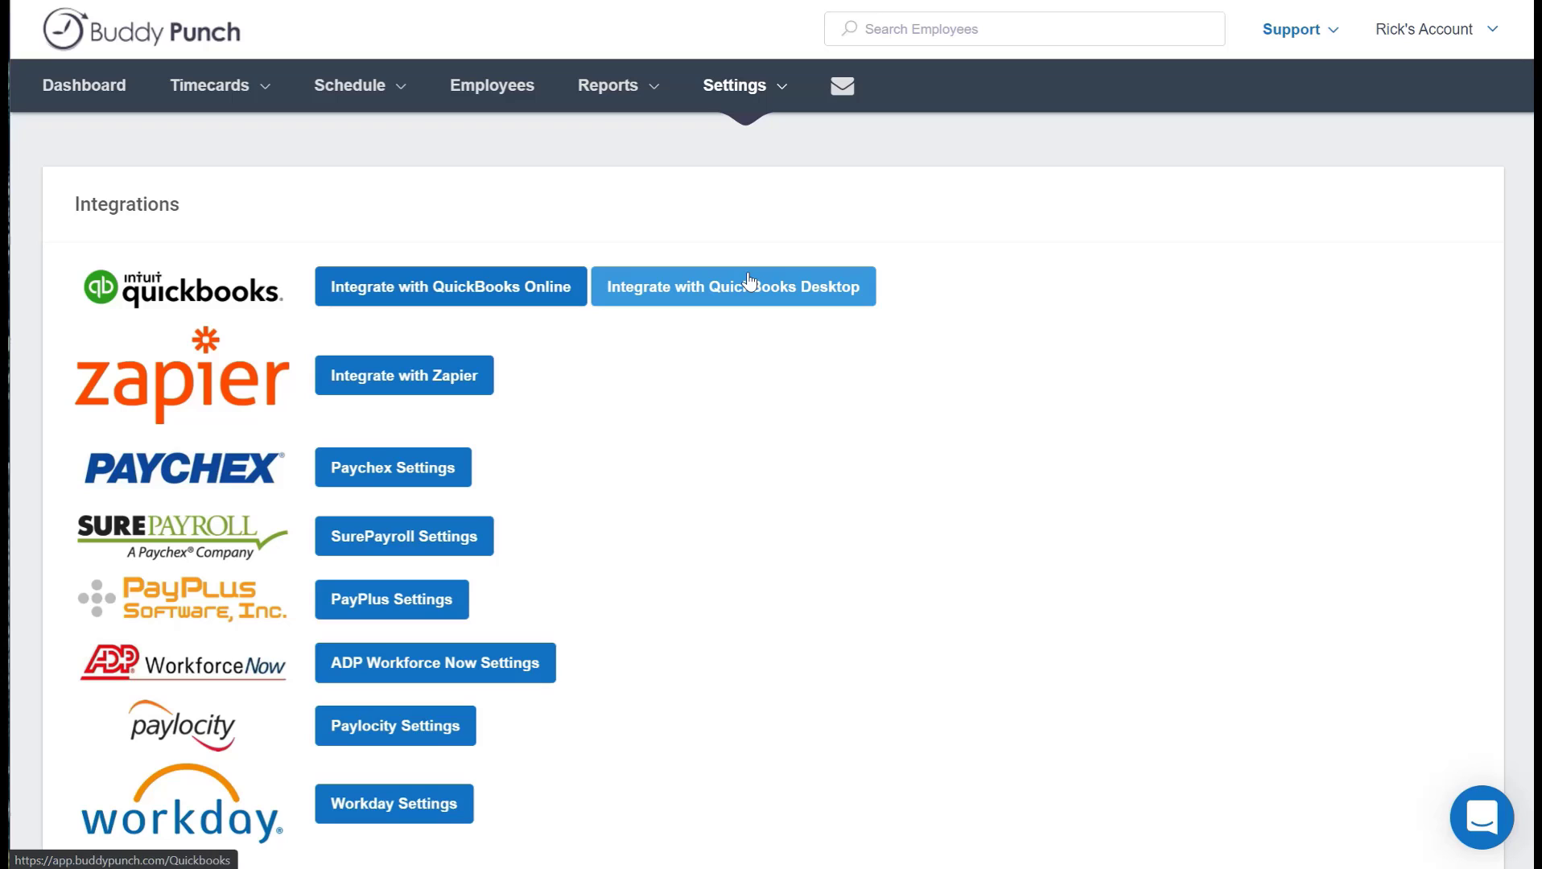
- Start the 'Integrate with QuickBooks Desktop' setup
{"action": "left_click", "coordinate": [733, 287]}
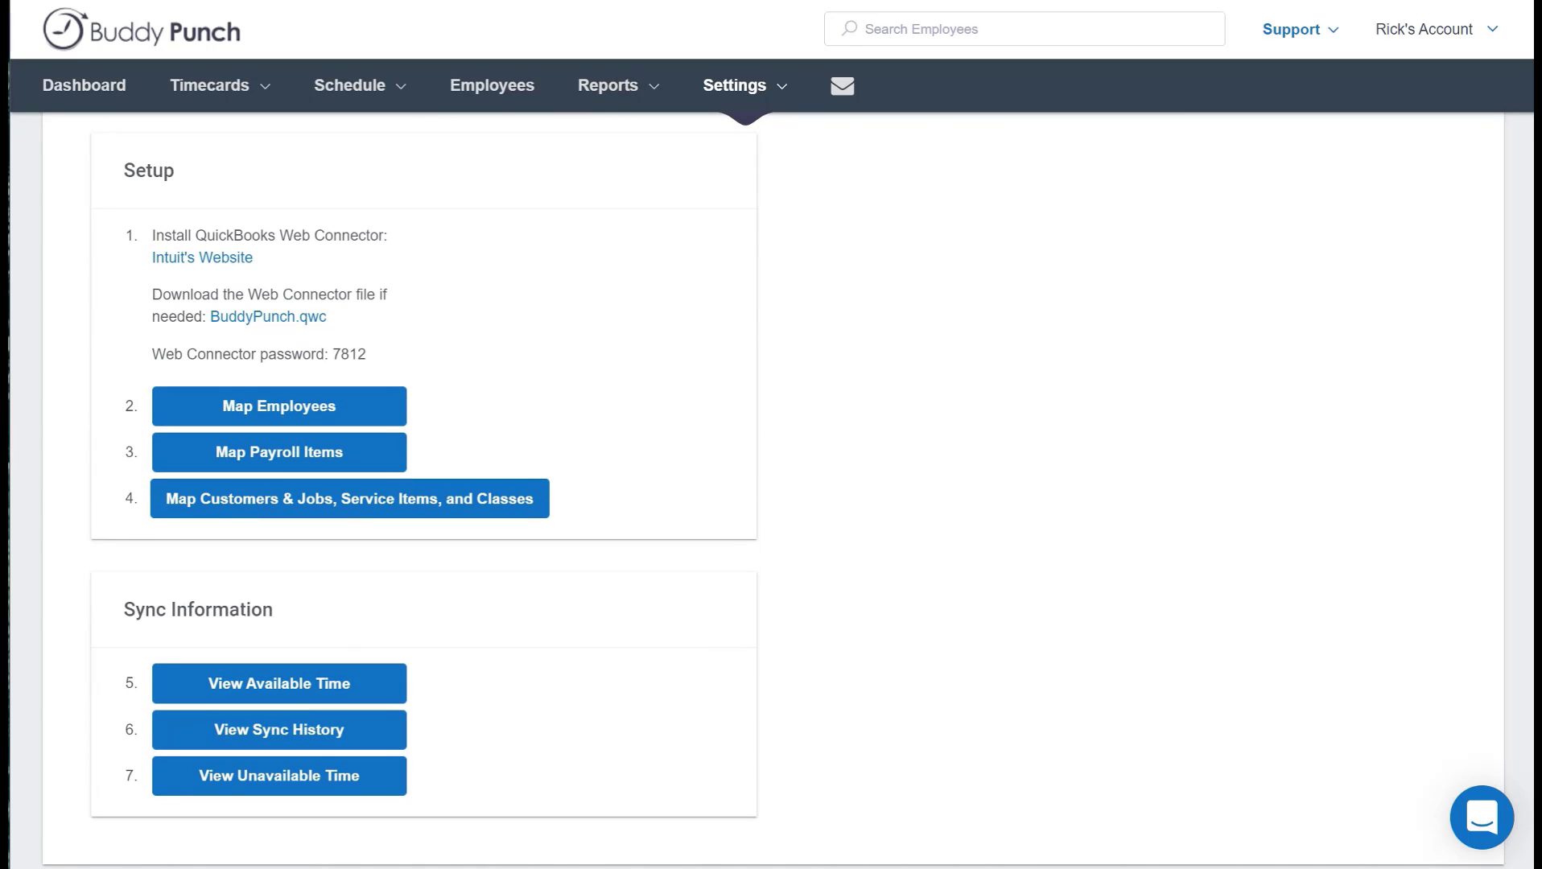
{"action": "mouse_move", "coordinate": [279, 684]}
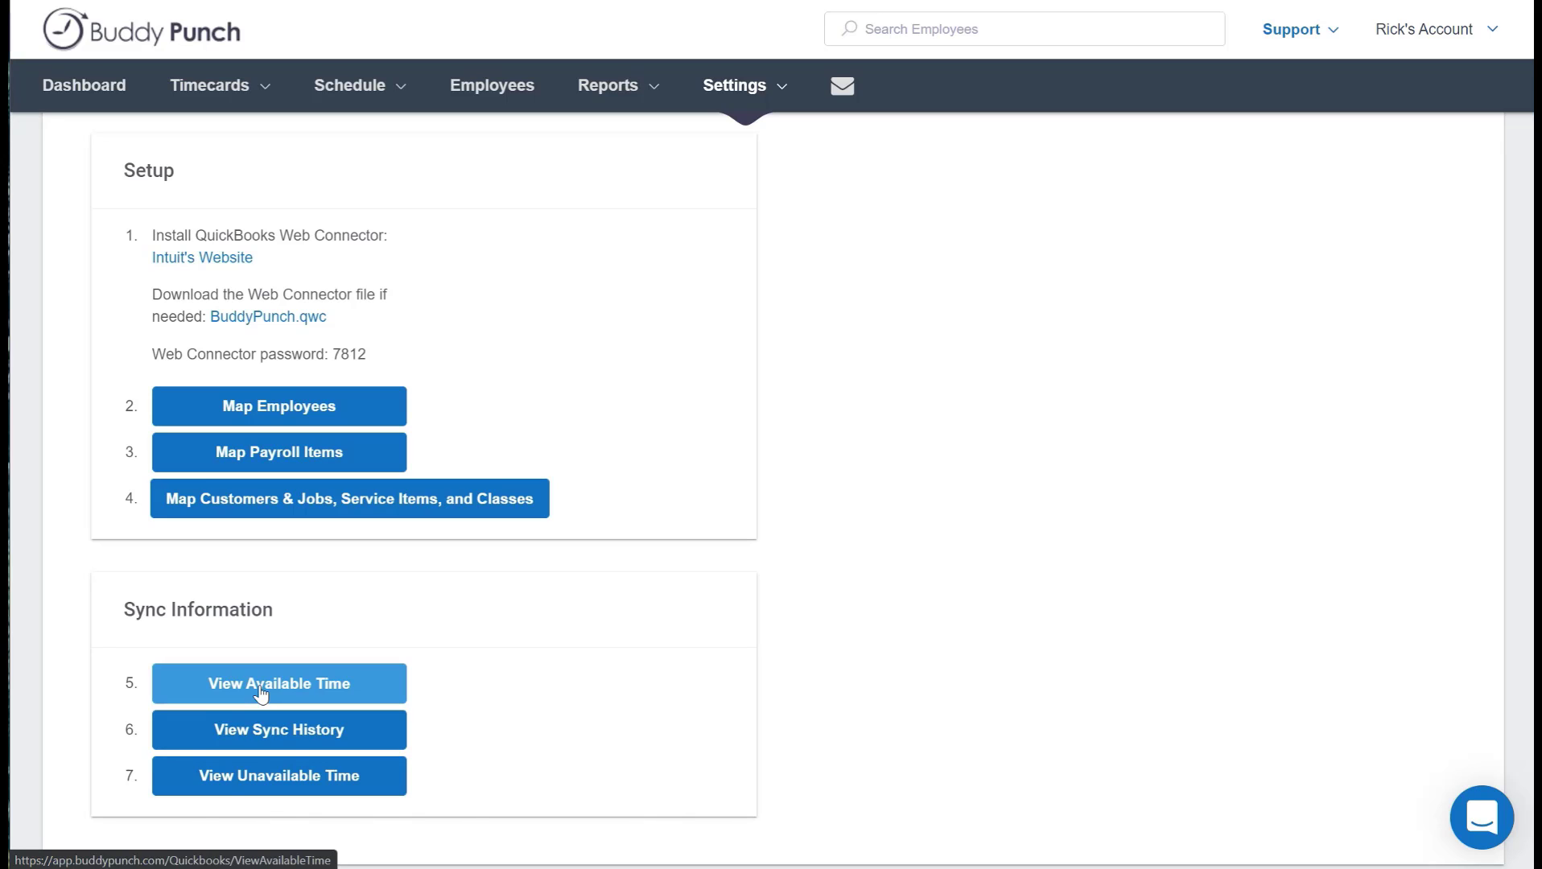
{"action": "mouse_move", "coordinate": [268, 724]}
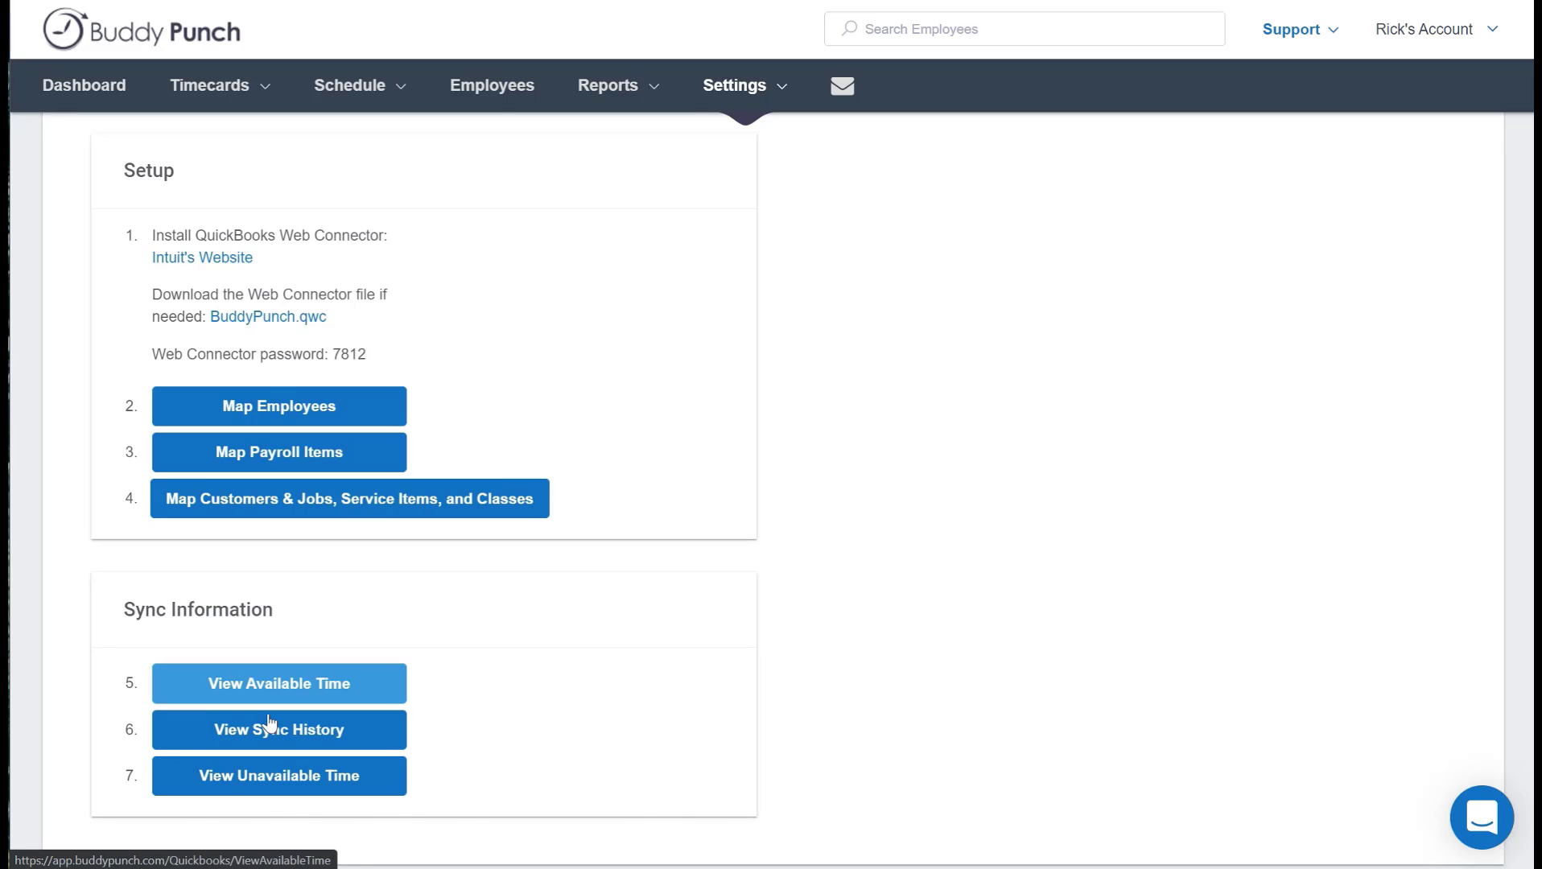
- Show the employee time available to sync via 'View Available Time'
{"action": "left_click", "coordinate": [279, 684]}
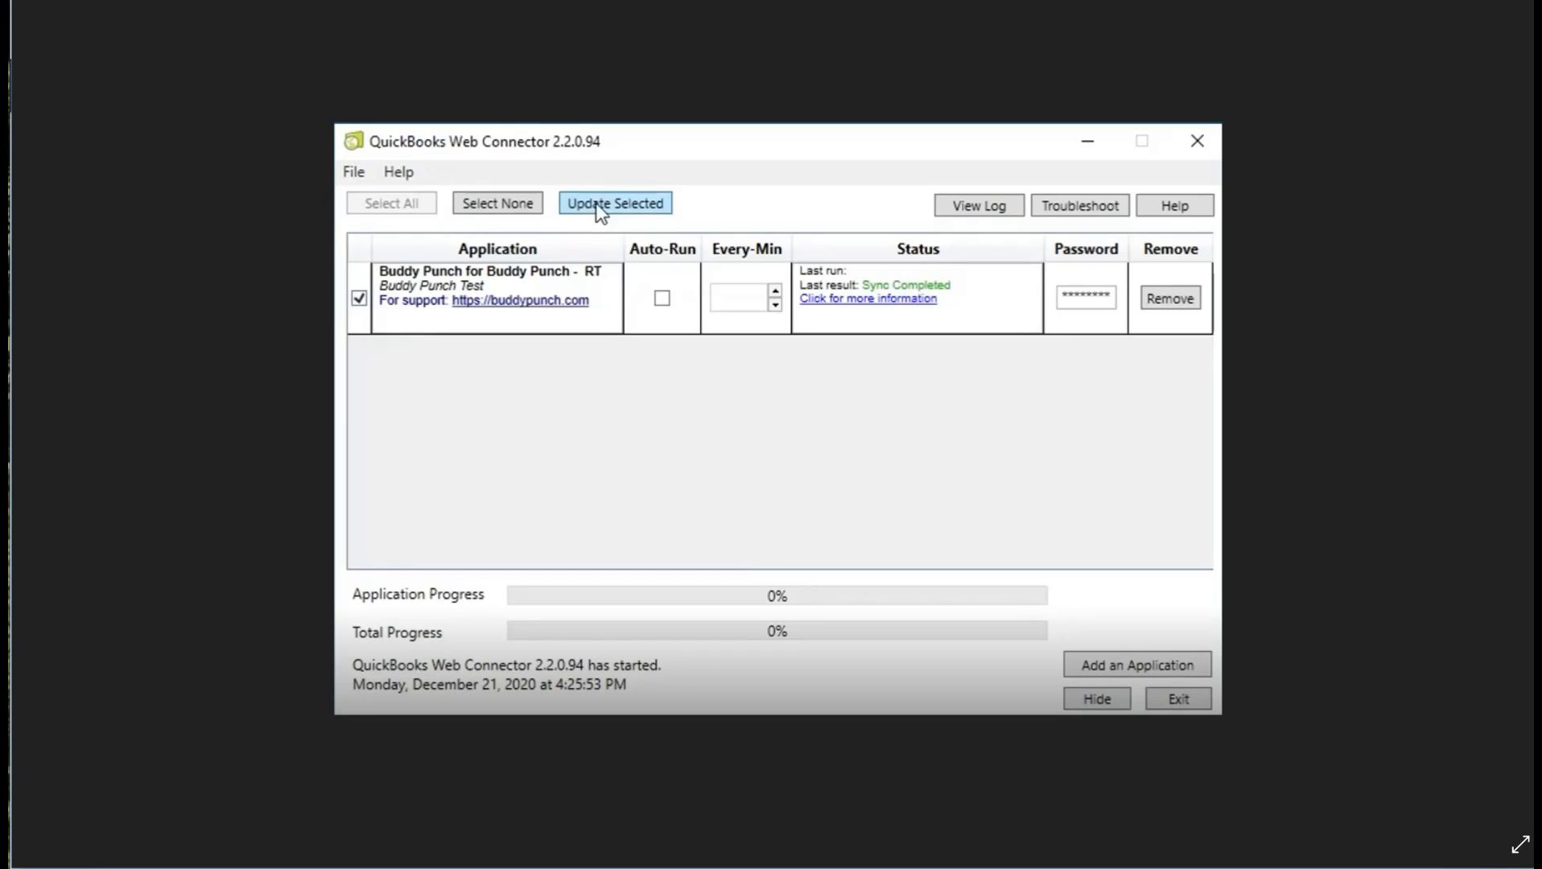
{"action": "mouse_move", "coordinate": [362, 274]}
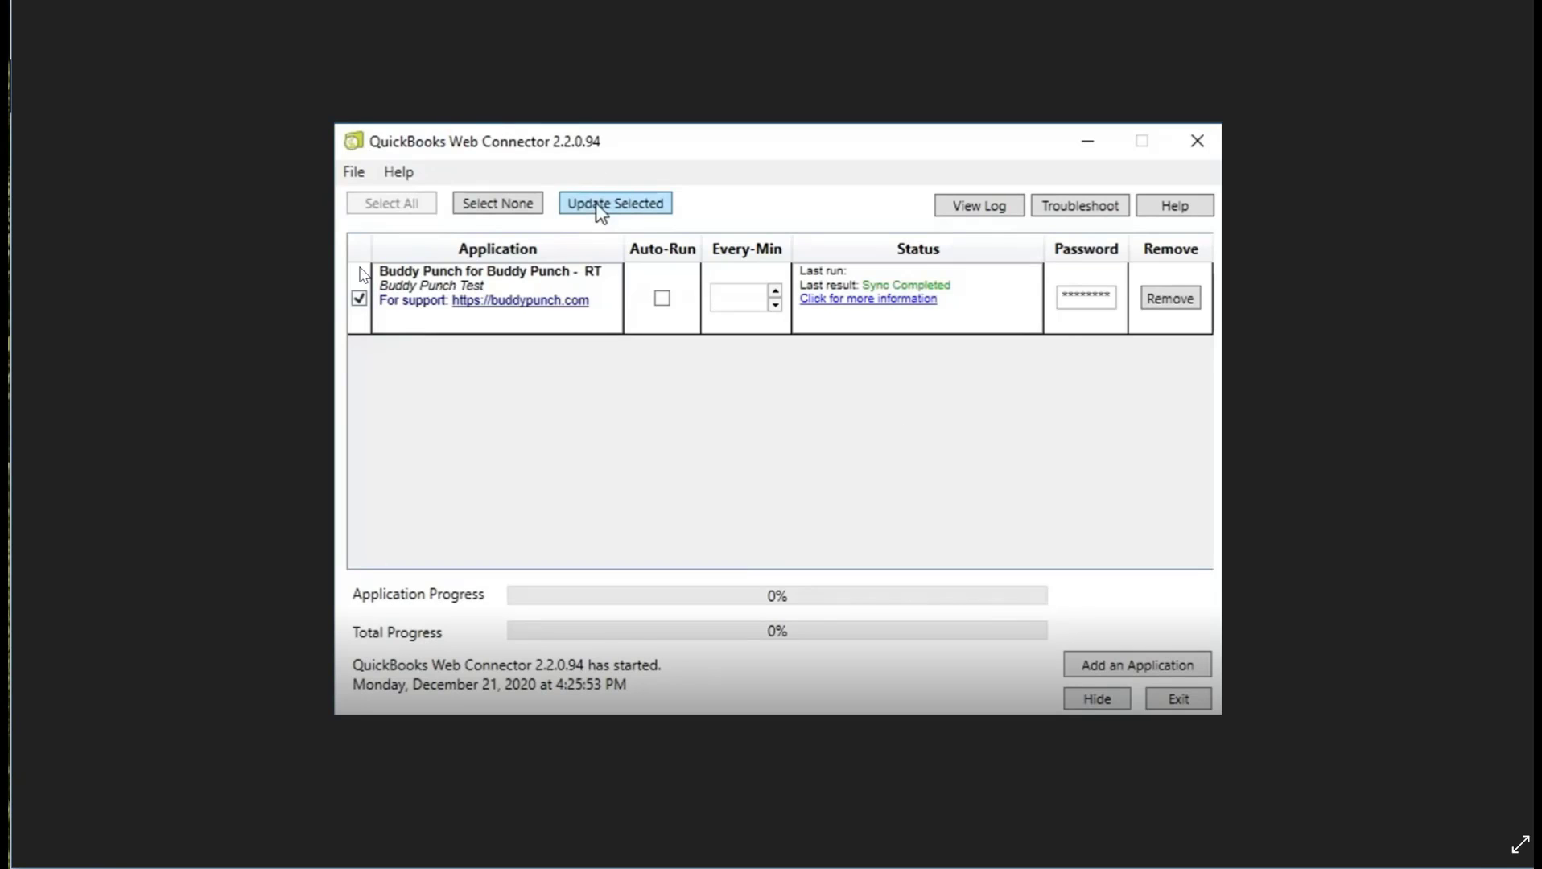
{"action": "mouse_move", "coordinate": [385, 322]}
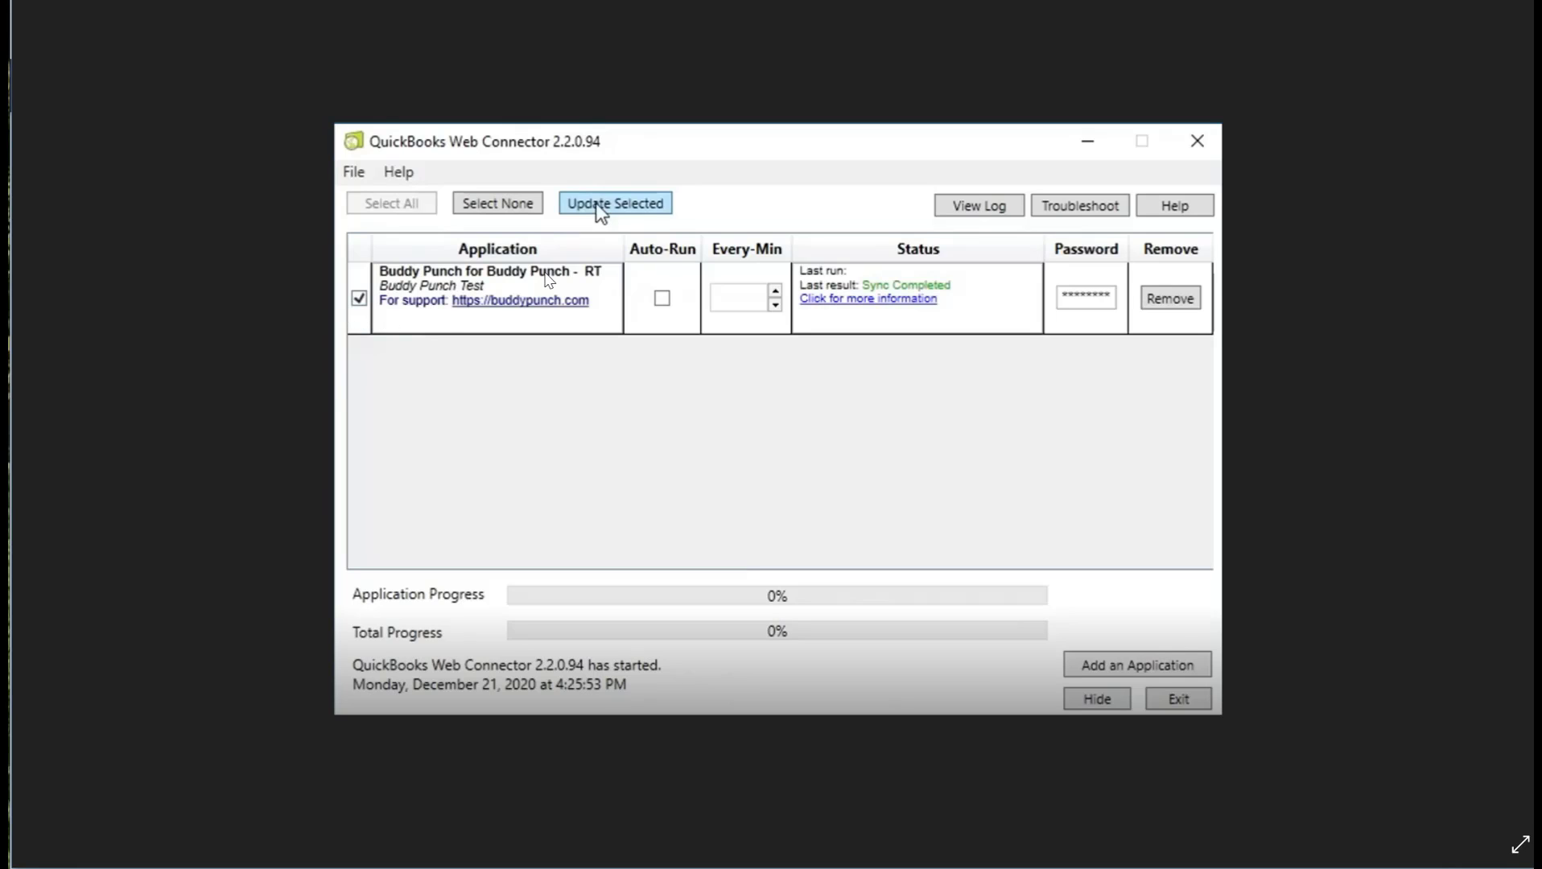
{"action": "mouse_move", "coordinate": [615, 232]}
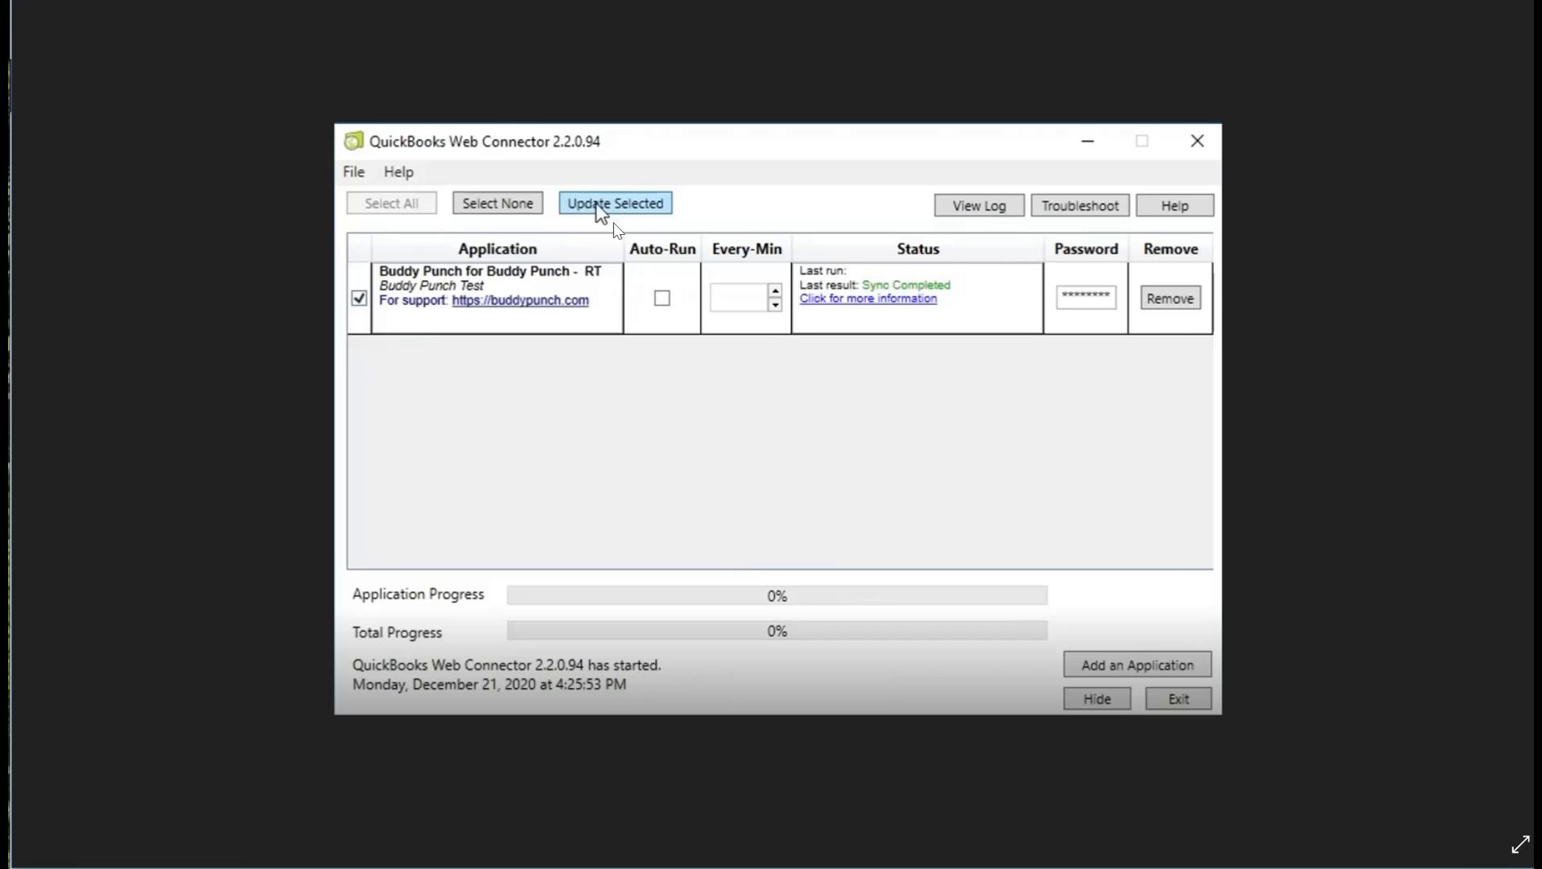
{"action": "mouse_move", "coordinate": [697, 373]}
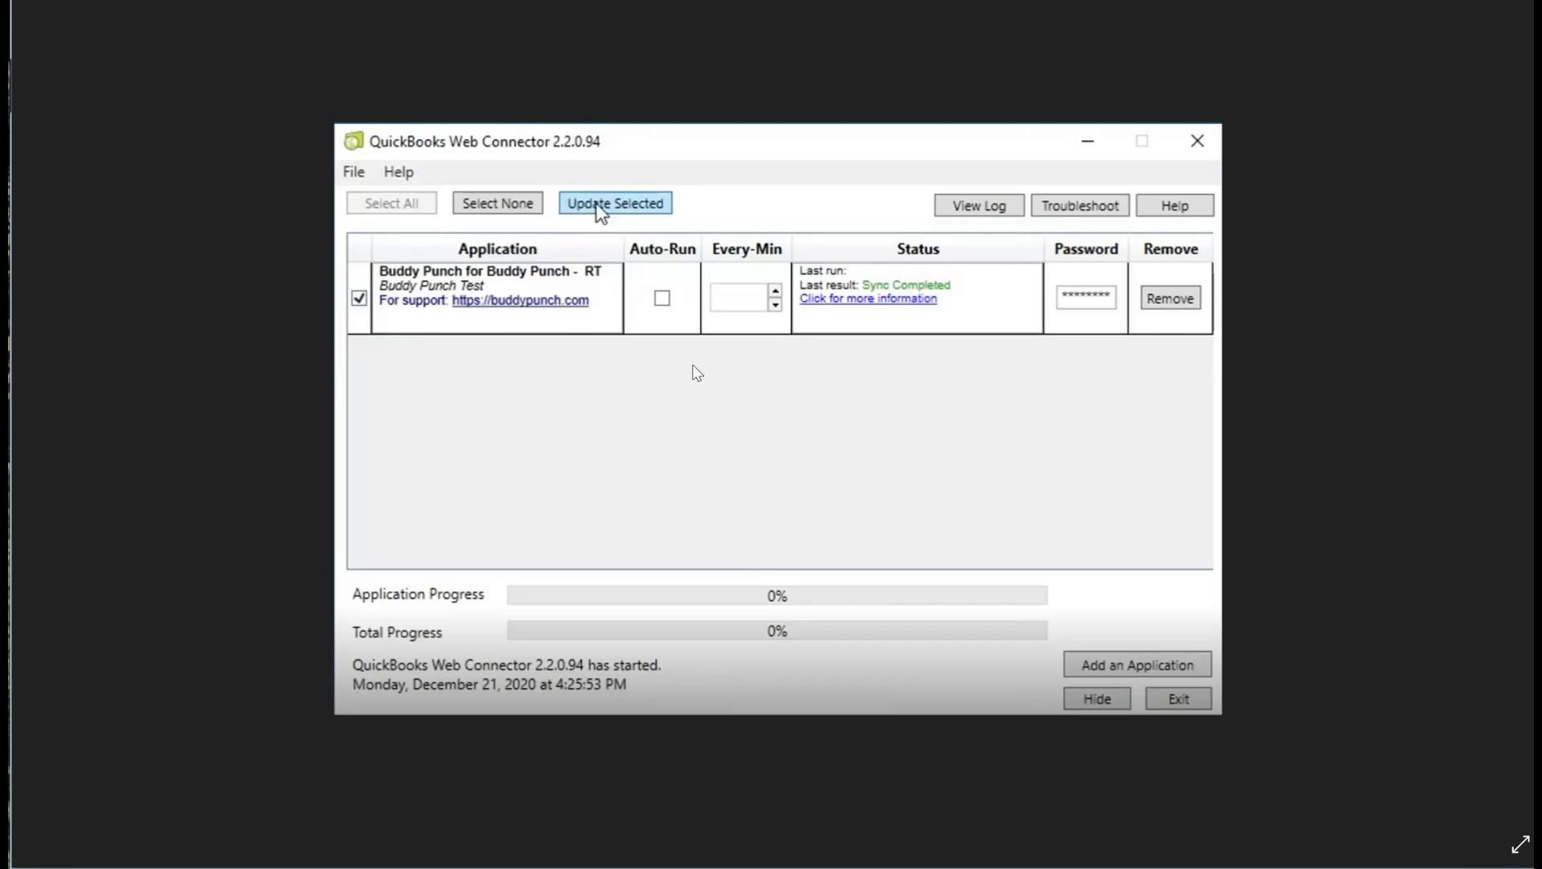
{"action": "mouse_move", "coordinate": [732, 401]}
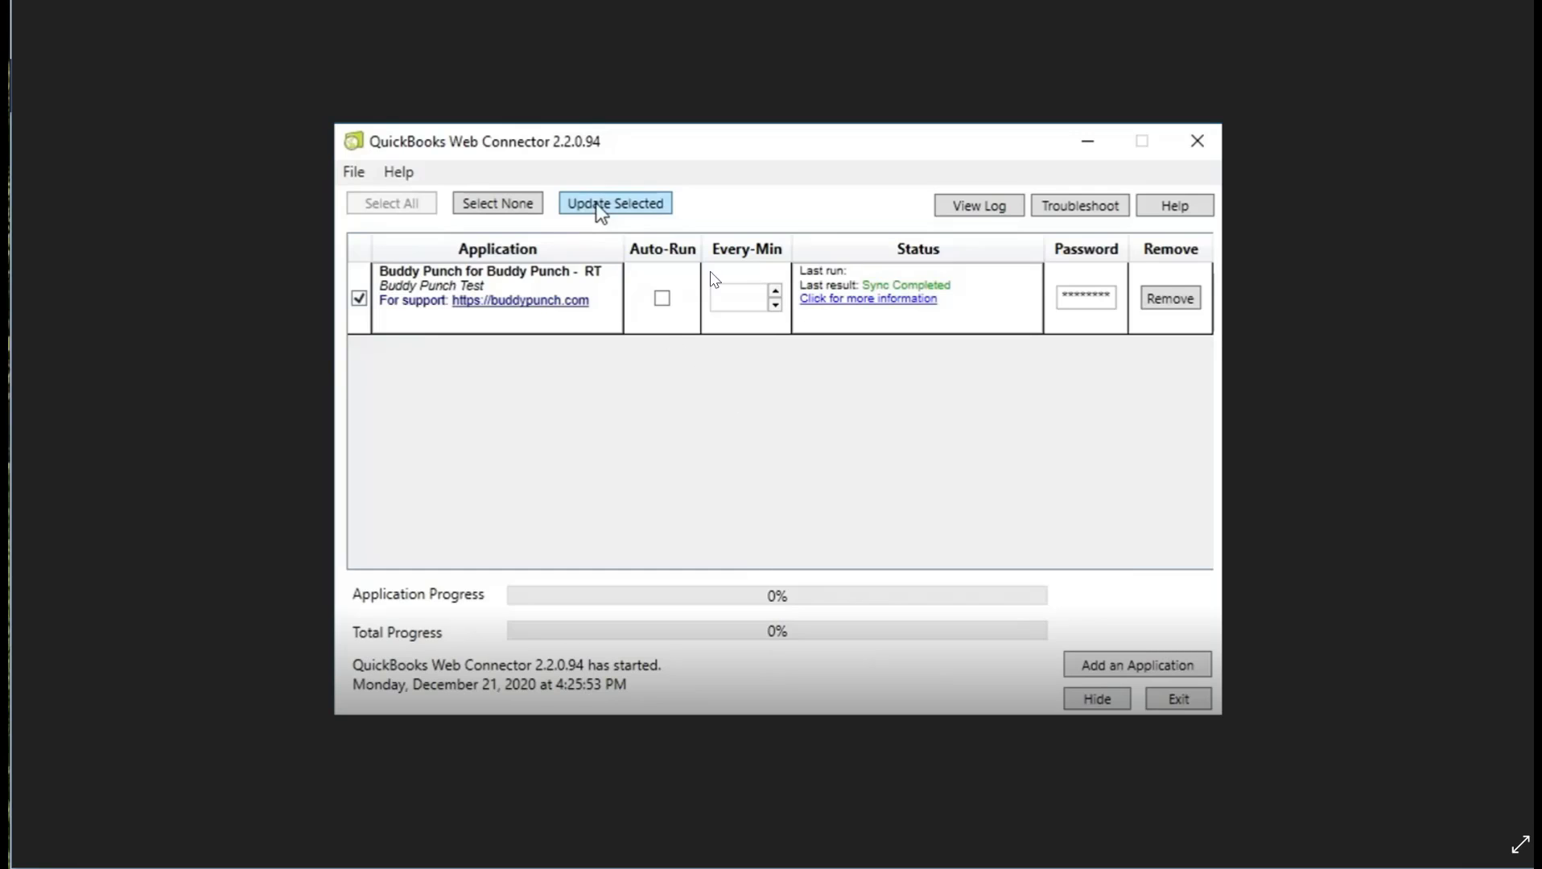
{"action": "mouse_move", "coordinate": [639, 340]}
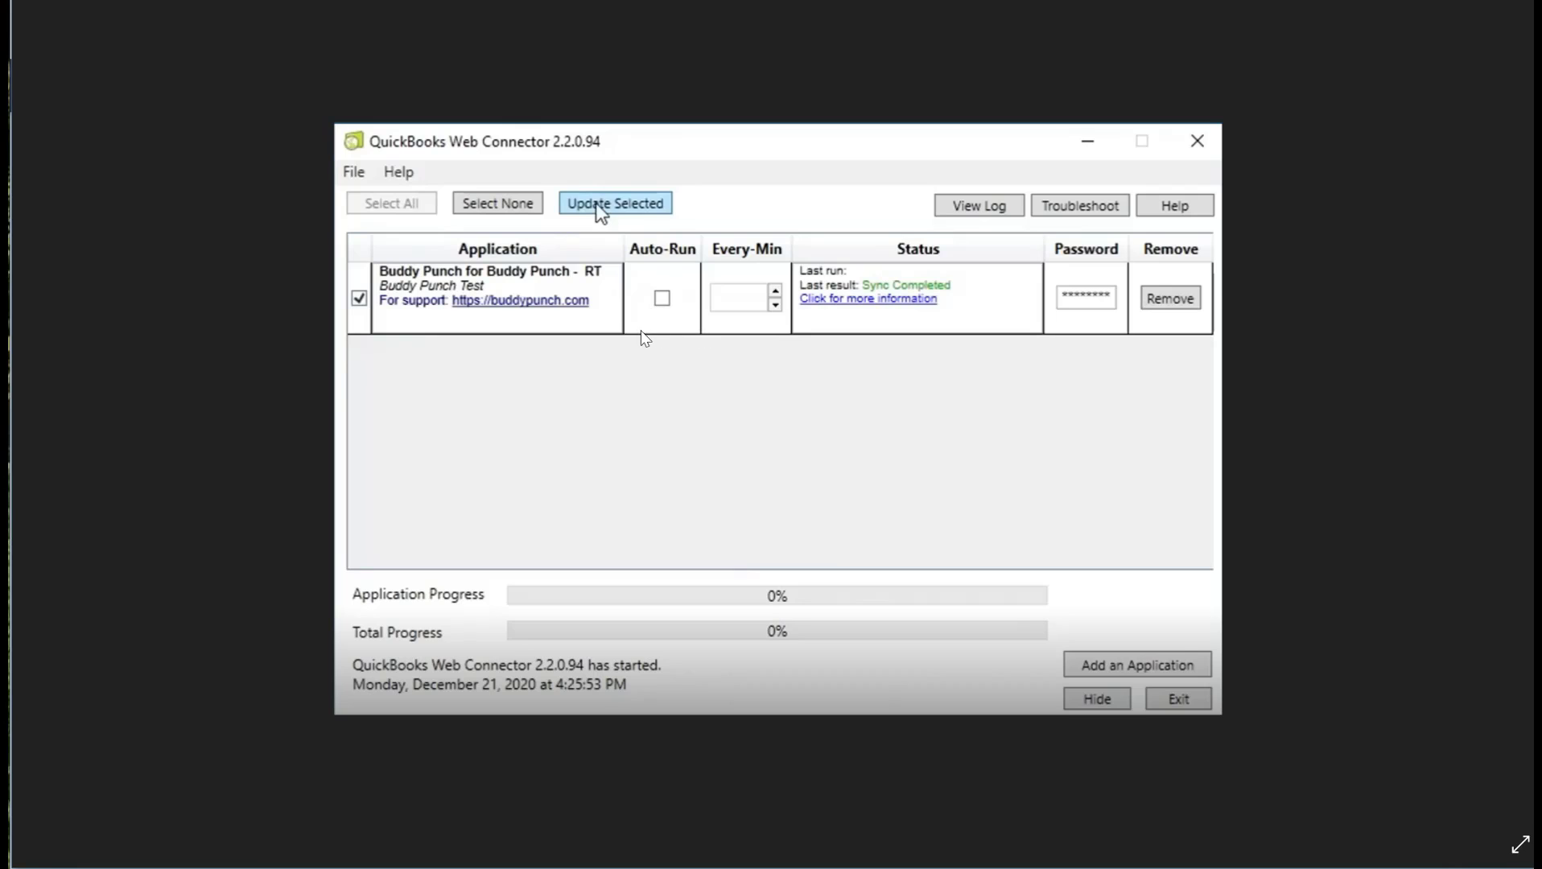
{"action": "mouse_move", "coordinate": [661, 328]}
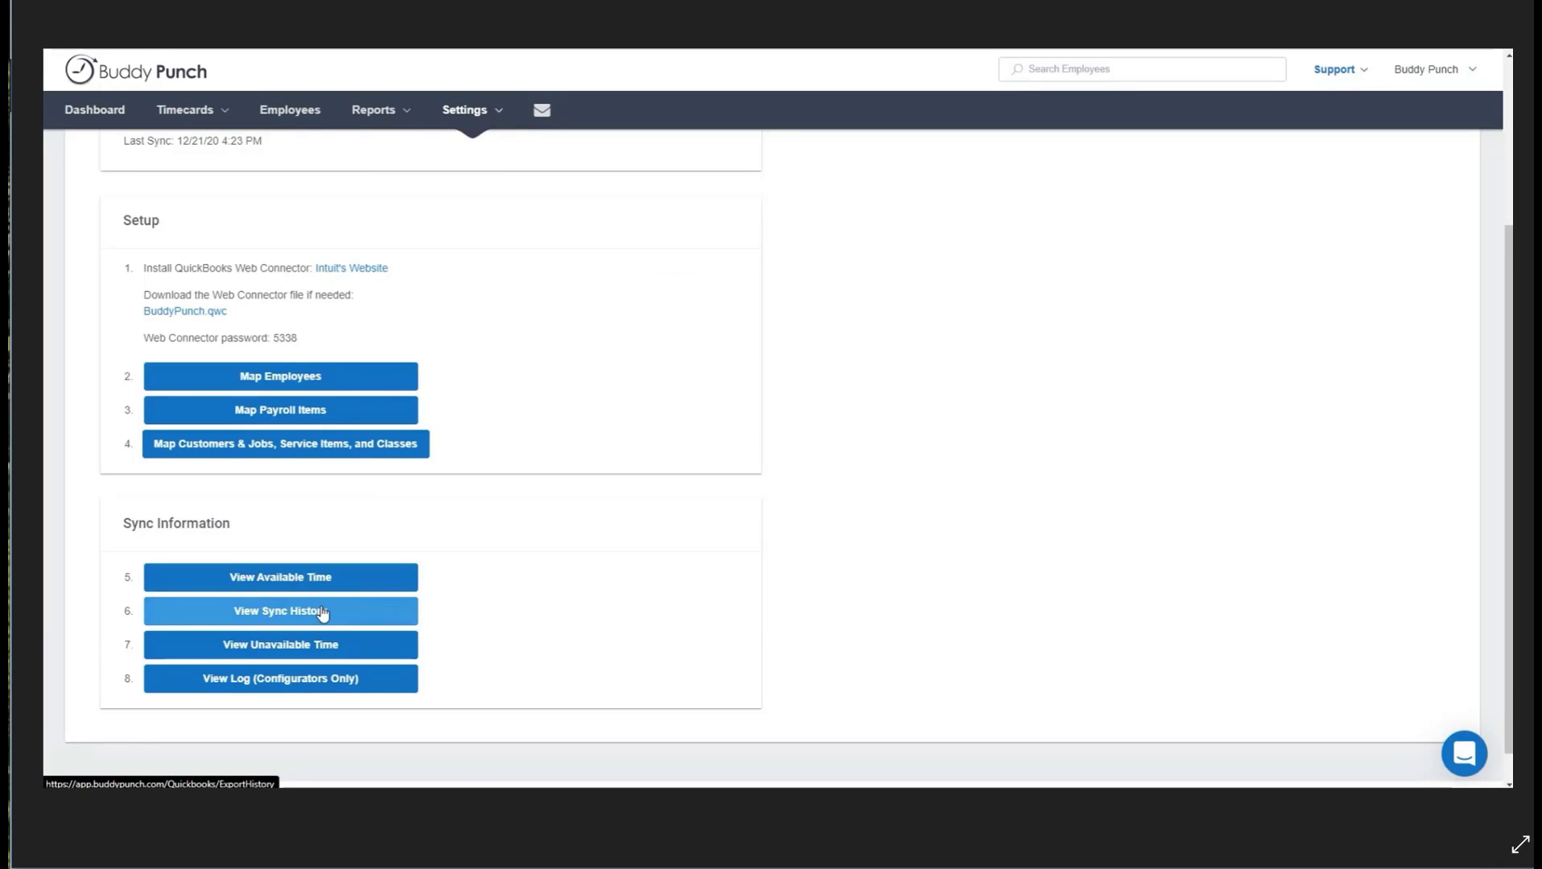
{"action": "mouse_move", "coordinate": [534, 836]}
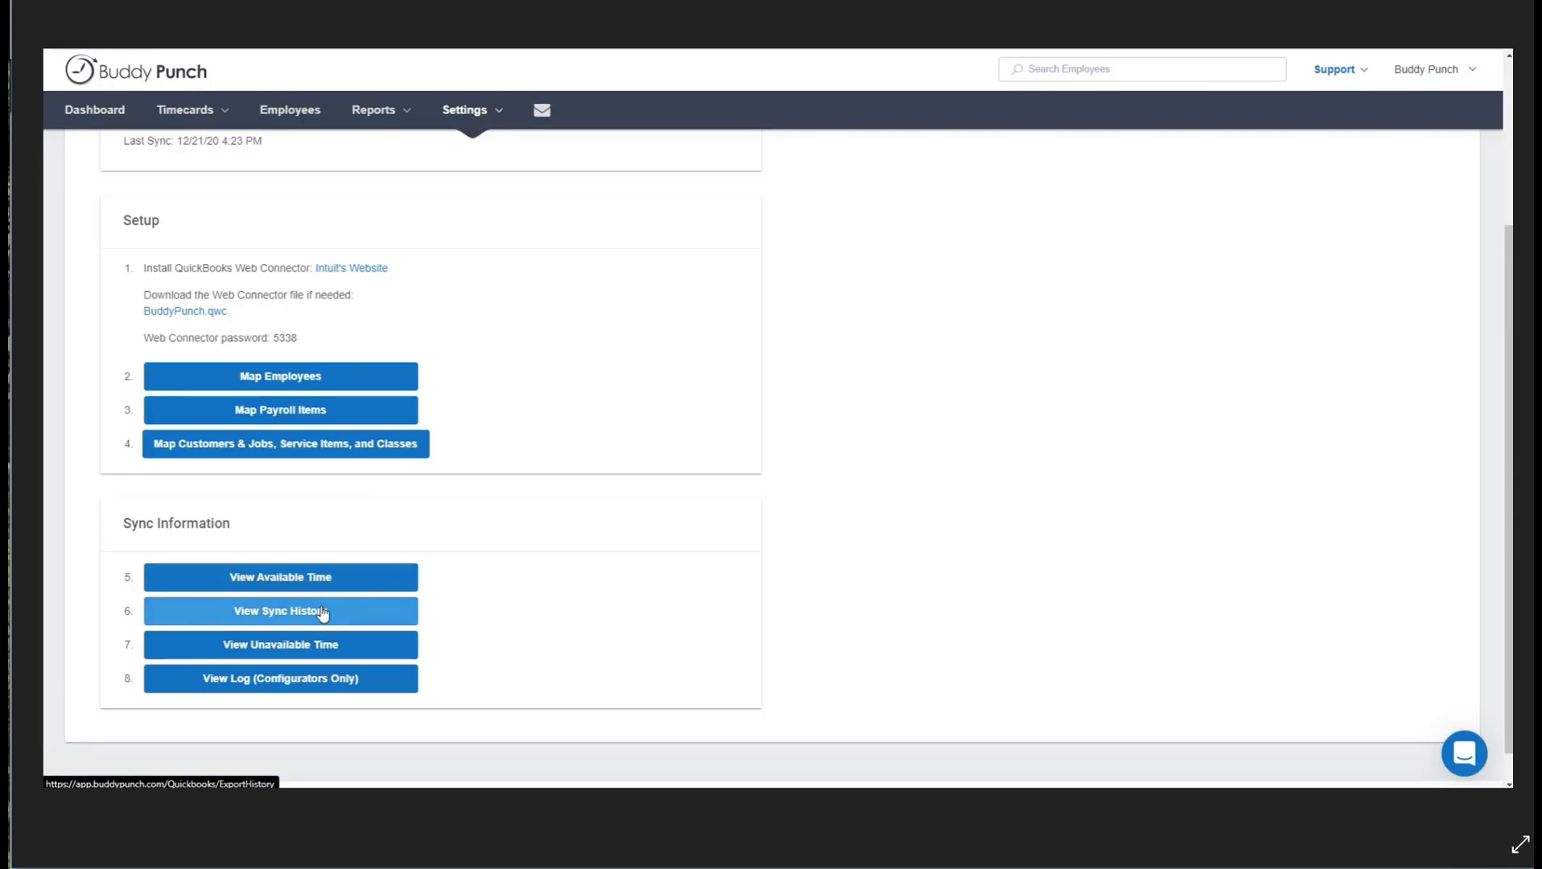
- Show the QuickBooks Desktop sync history via 'View Sync History'
{"action": "left_click", "coordinate": [280, 610]}
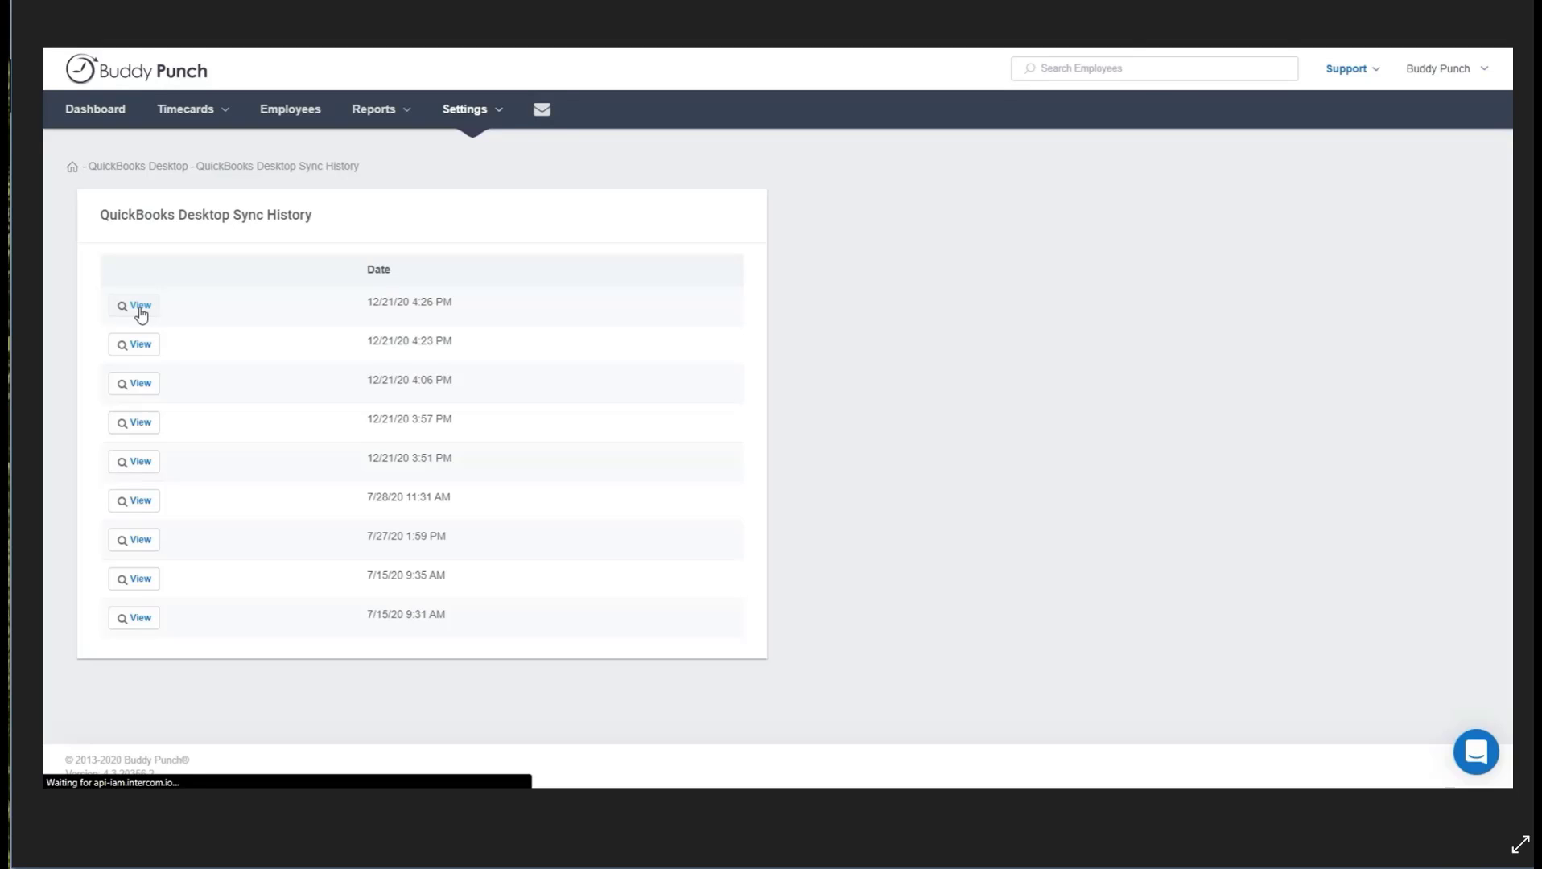
- View the details of the 12/21/20 4:26 PM sync entry
{"action": "left_click", "coordinate": [139, 304]}
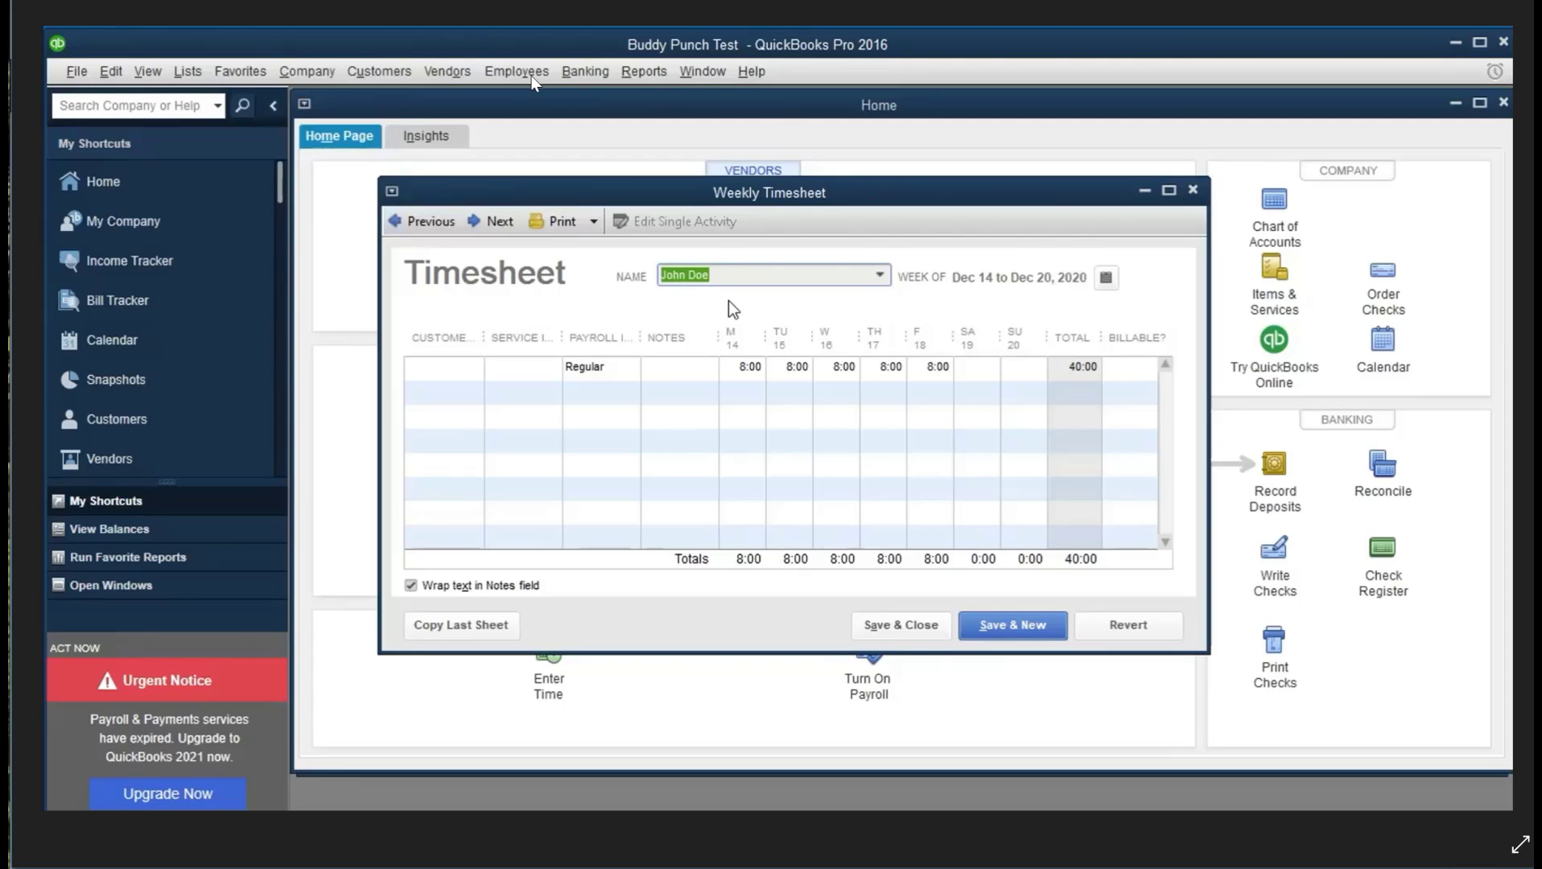
{"action": "mouse_move", "coordinate": [527, 86]}
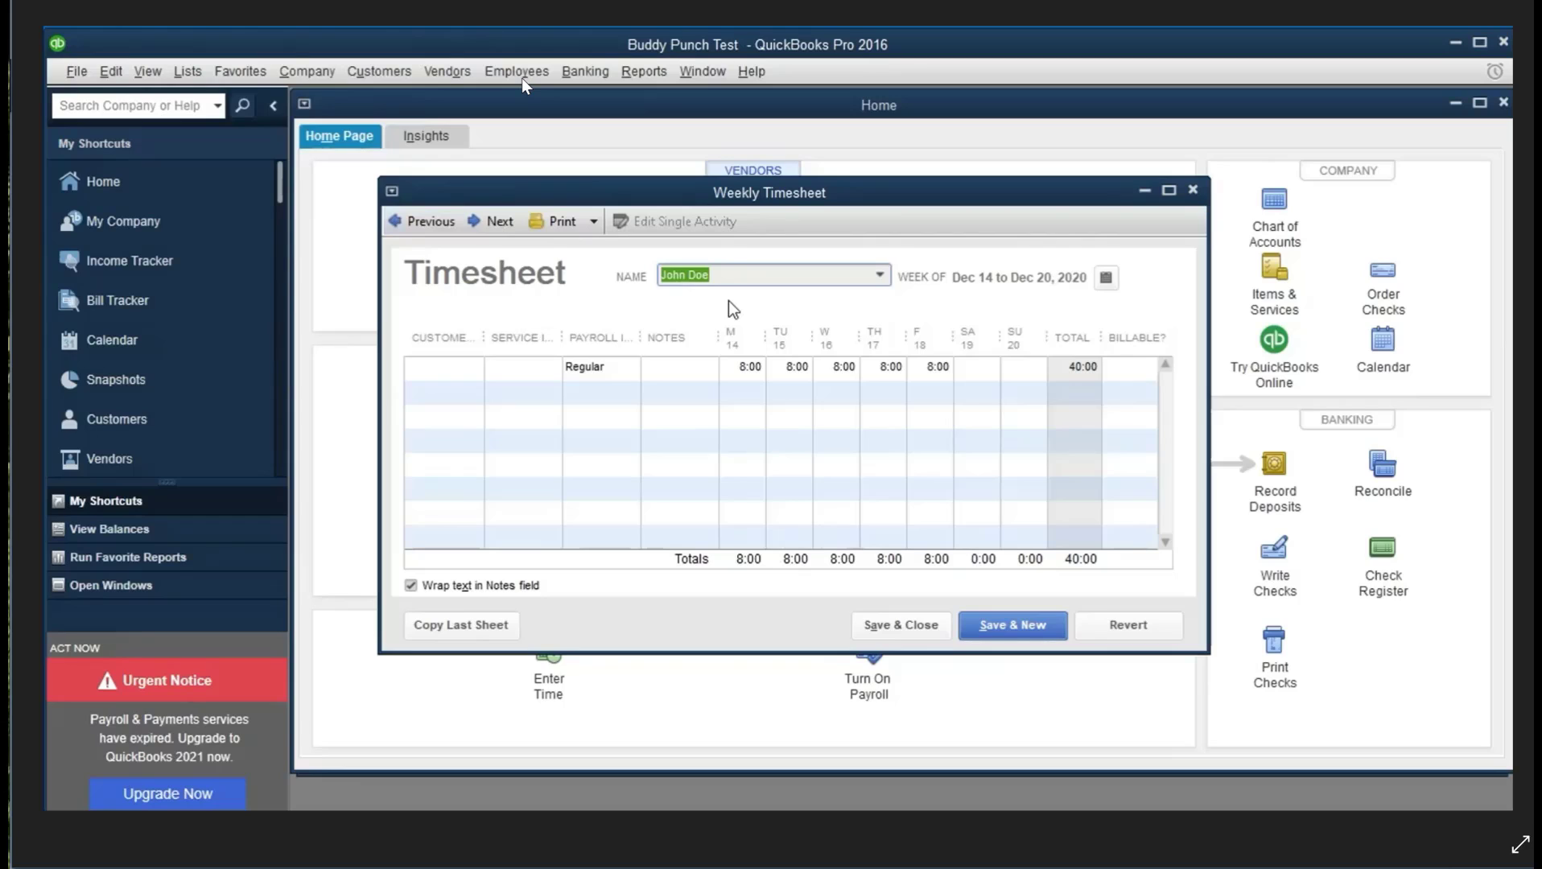
{"action": "mouse_move", "coordinate": [711, 378]}
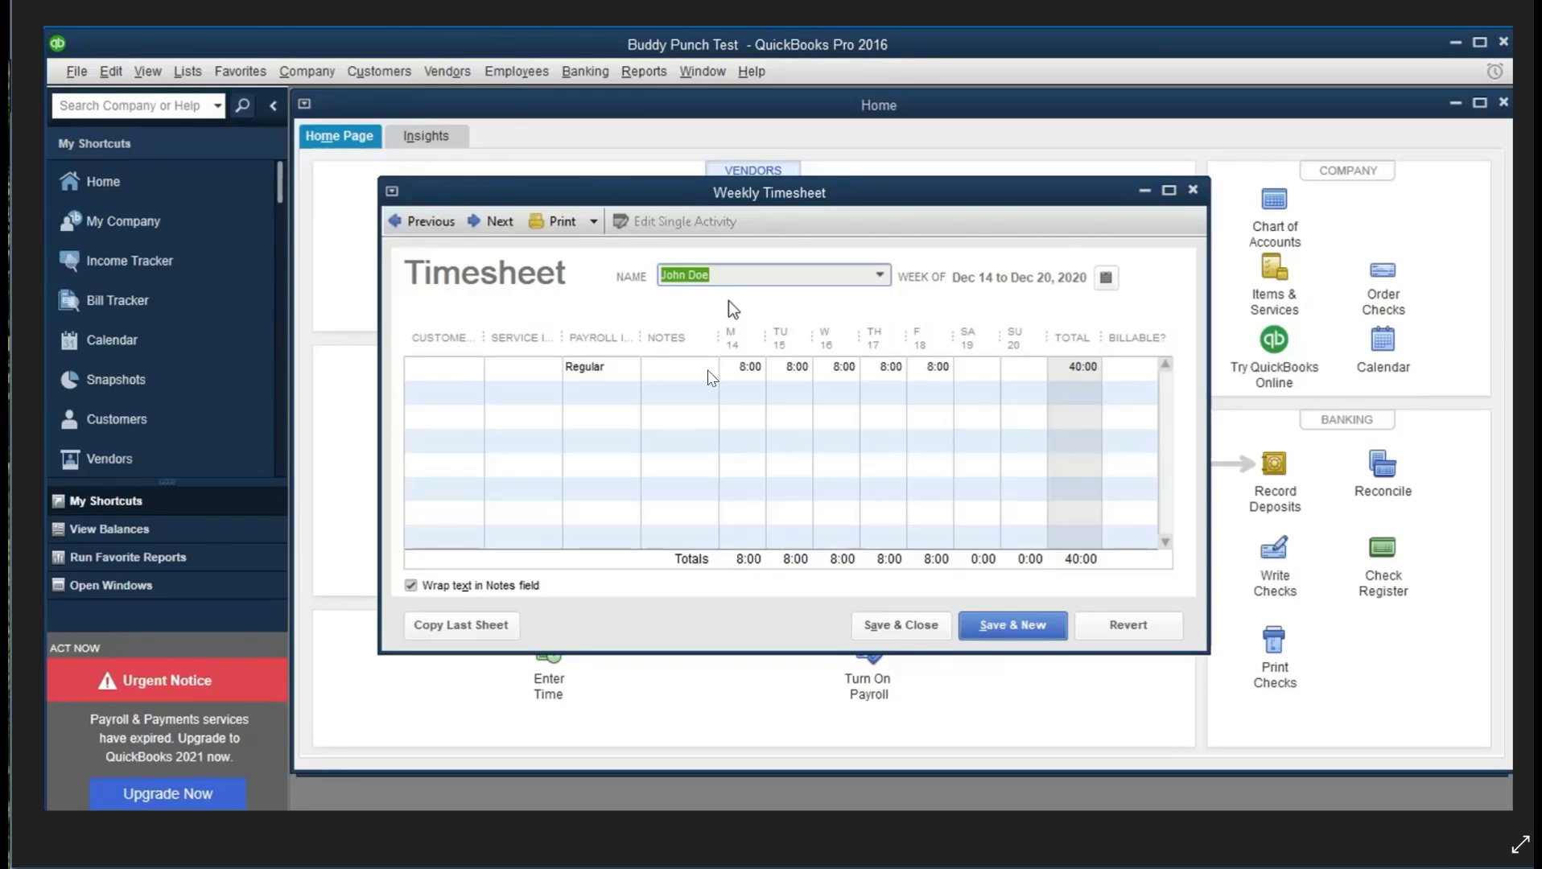
{"action": "mouse_move", "coordinate": [801, 671]}
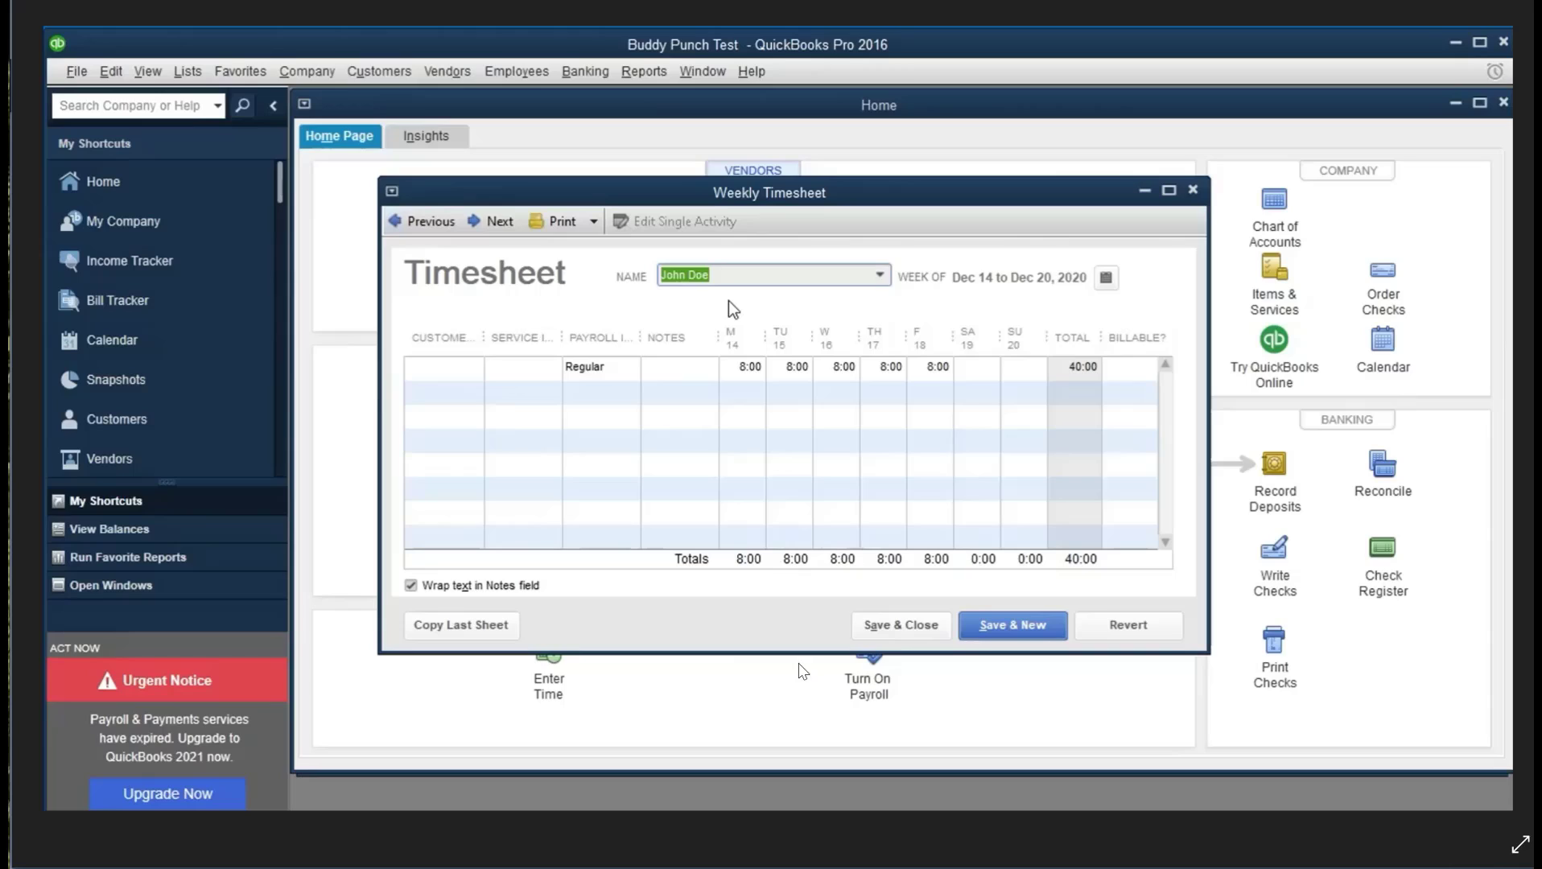
{"action": "mouse_move", "coordinate": [1076, 580]}
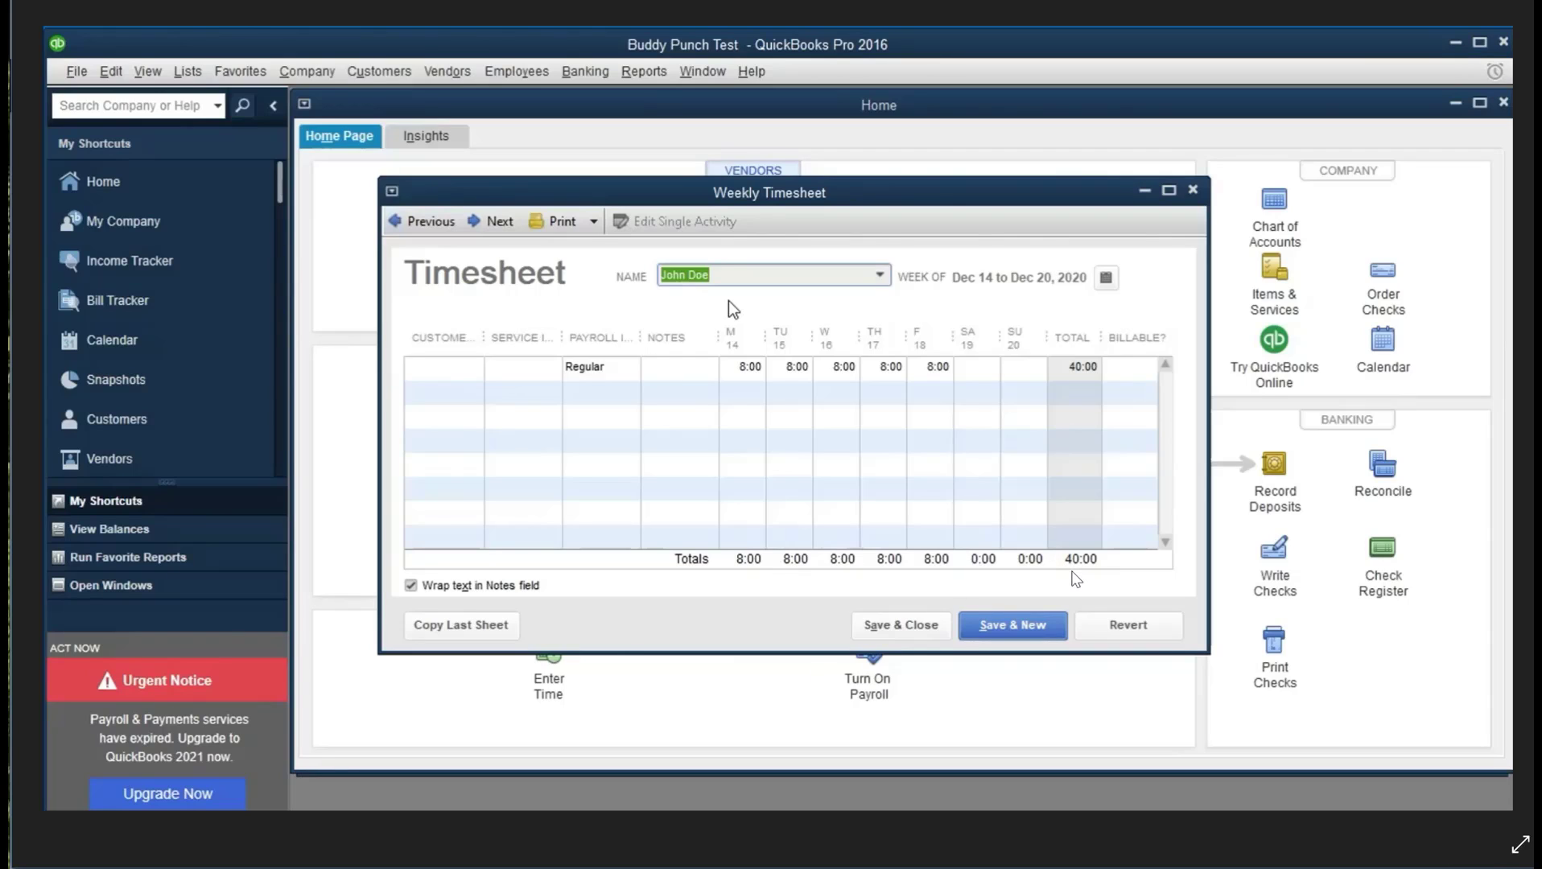